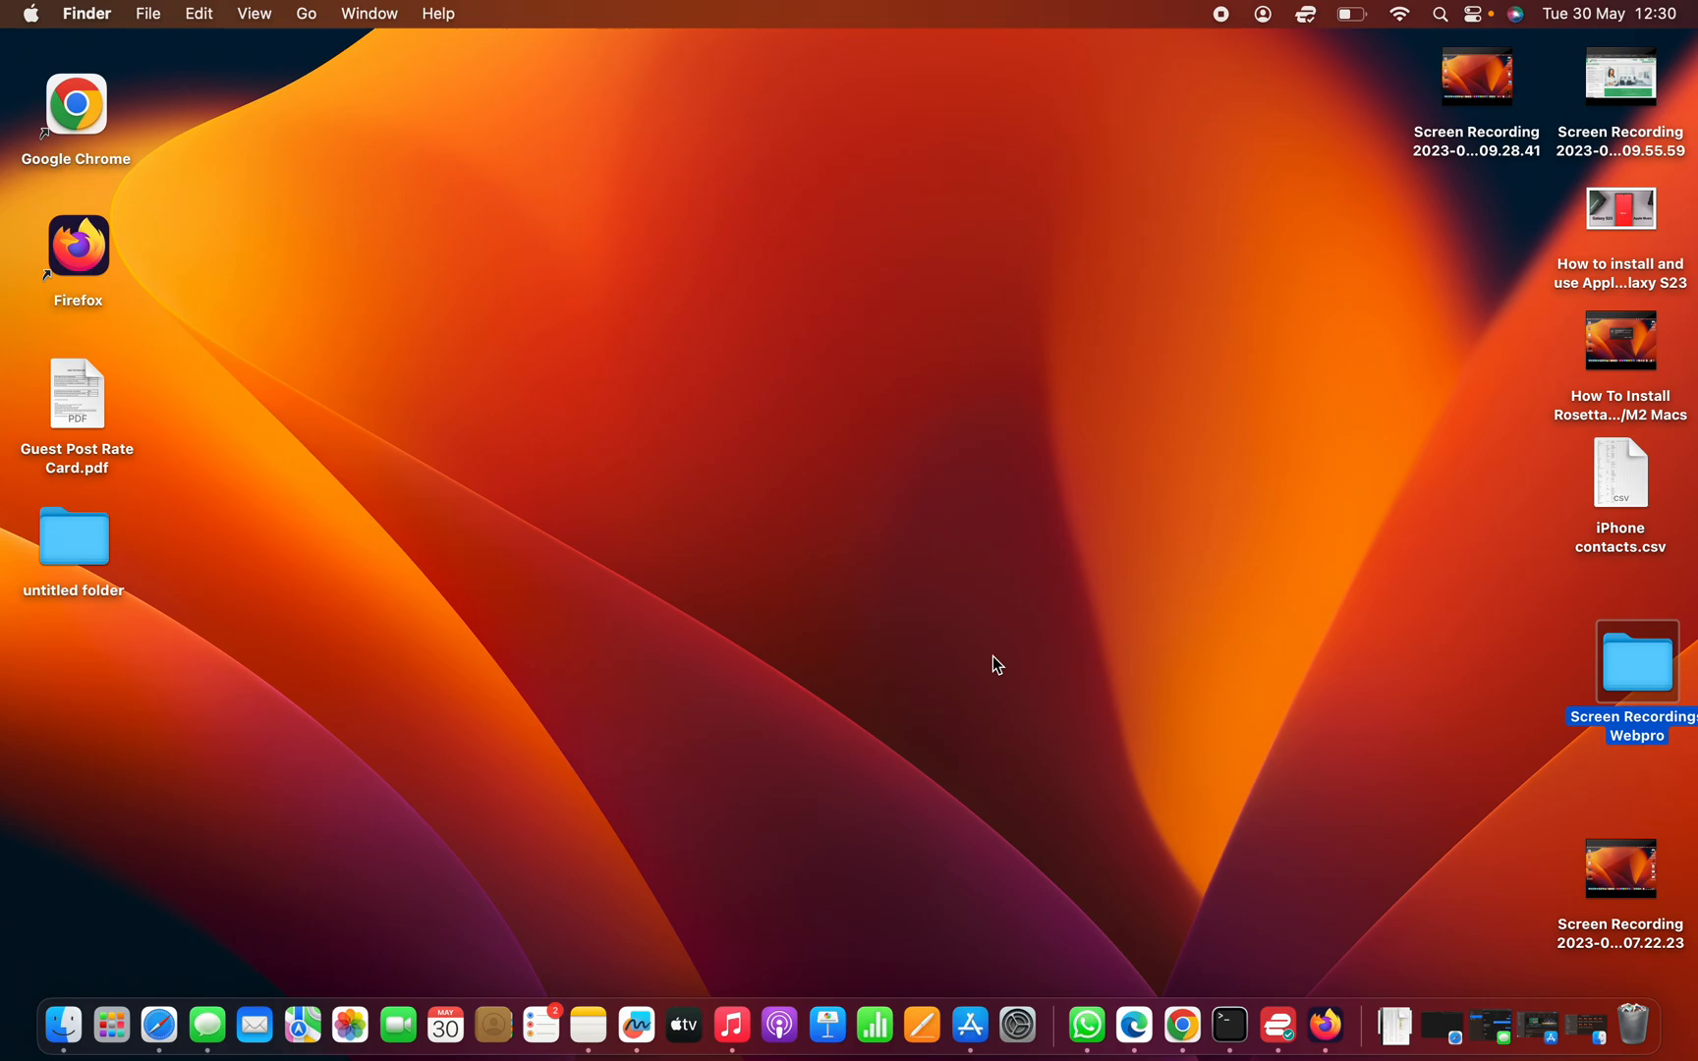
mouse_move(29, 15)
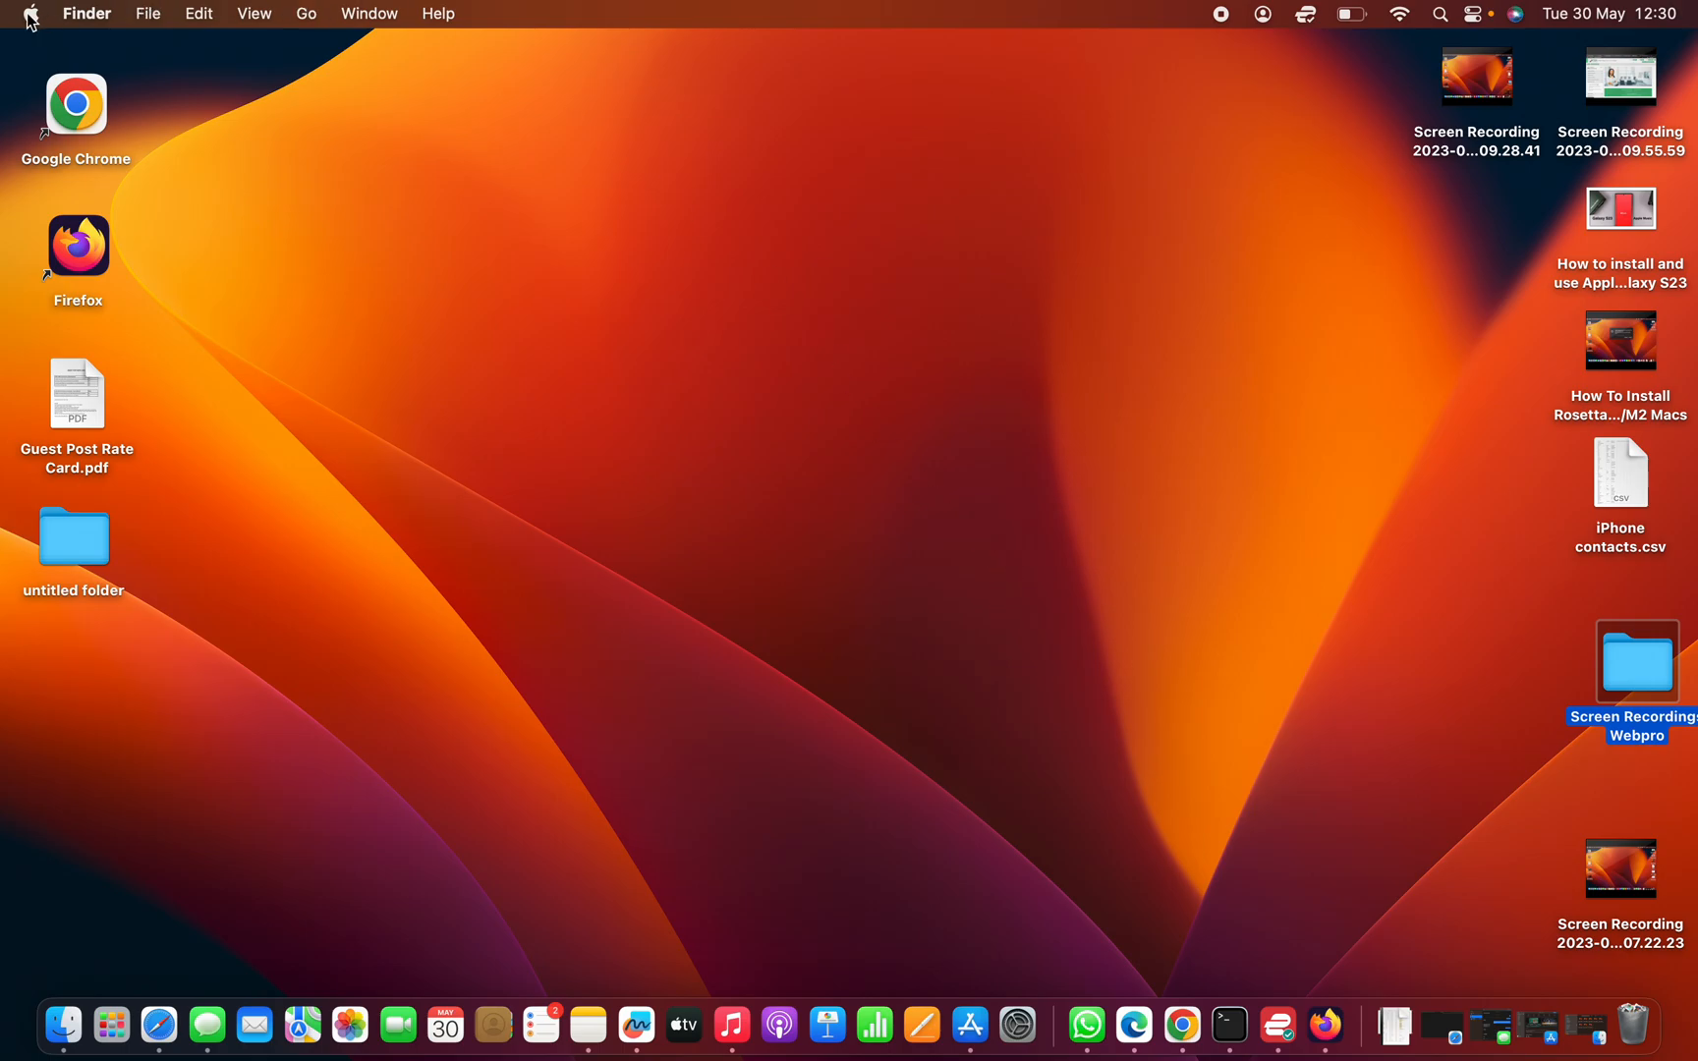
mouse_move(33, 24)
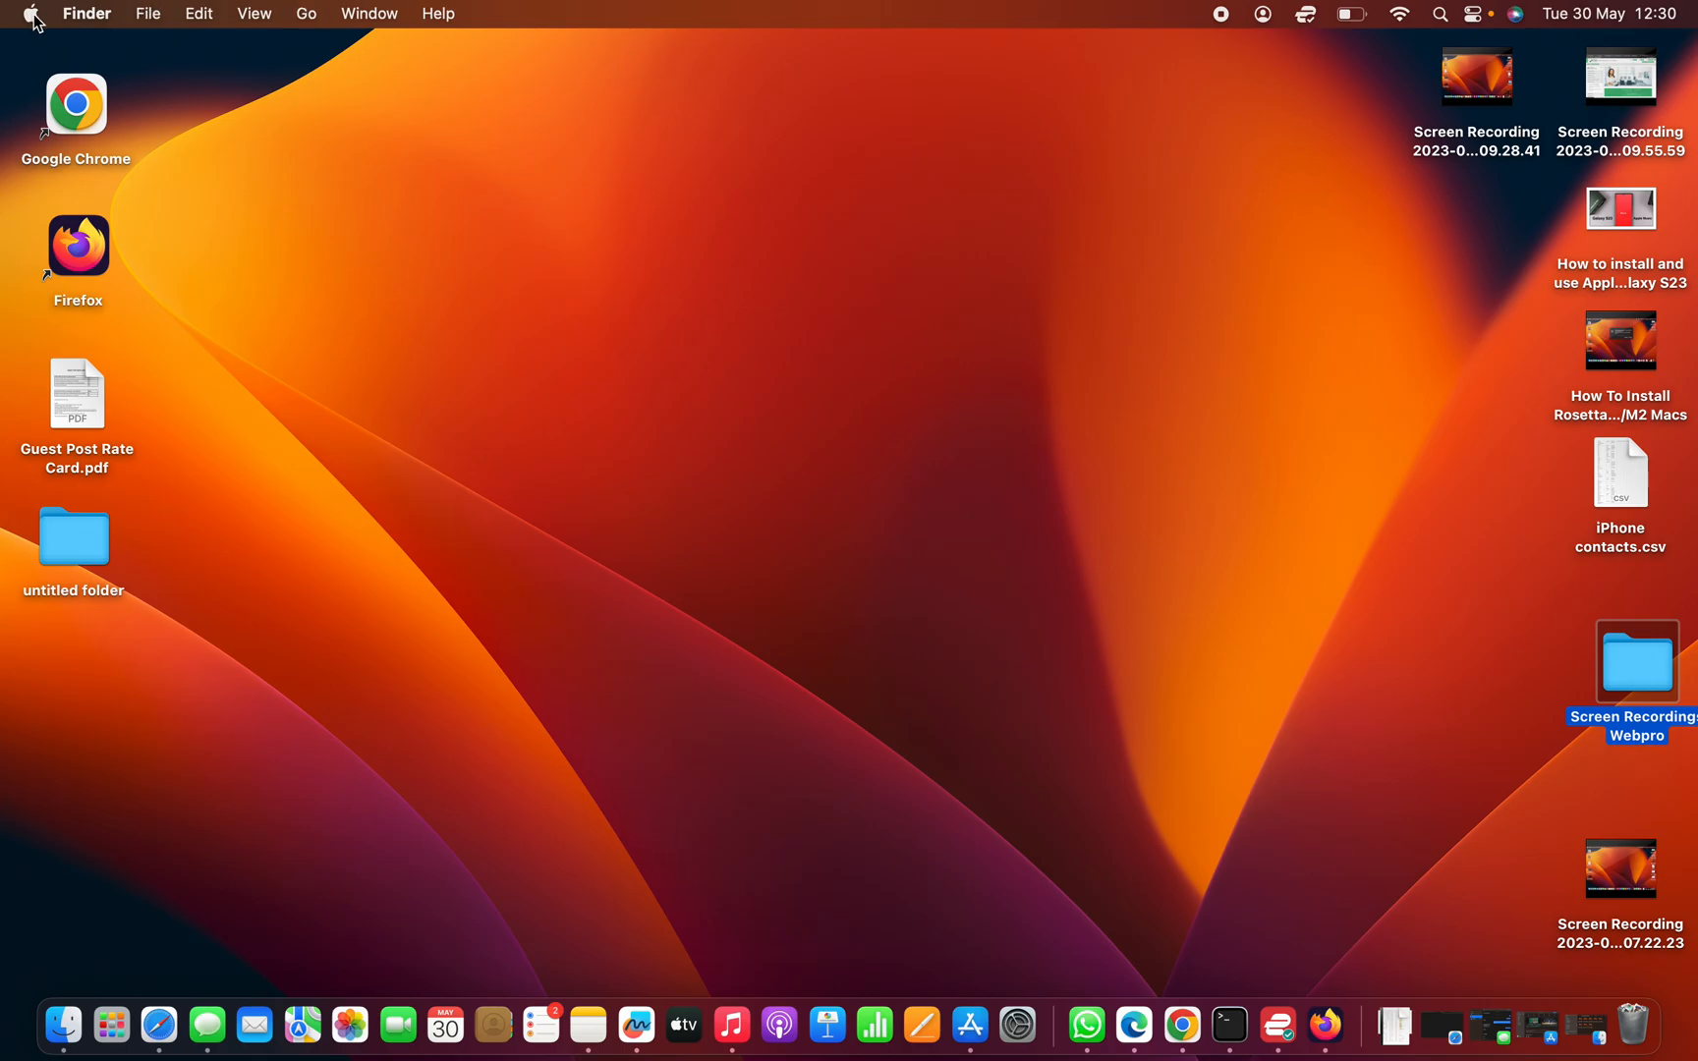
- Open System Settings from the Apple menu and go to the Screen Saver page showing Ventura
left_click(30, 13)
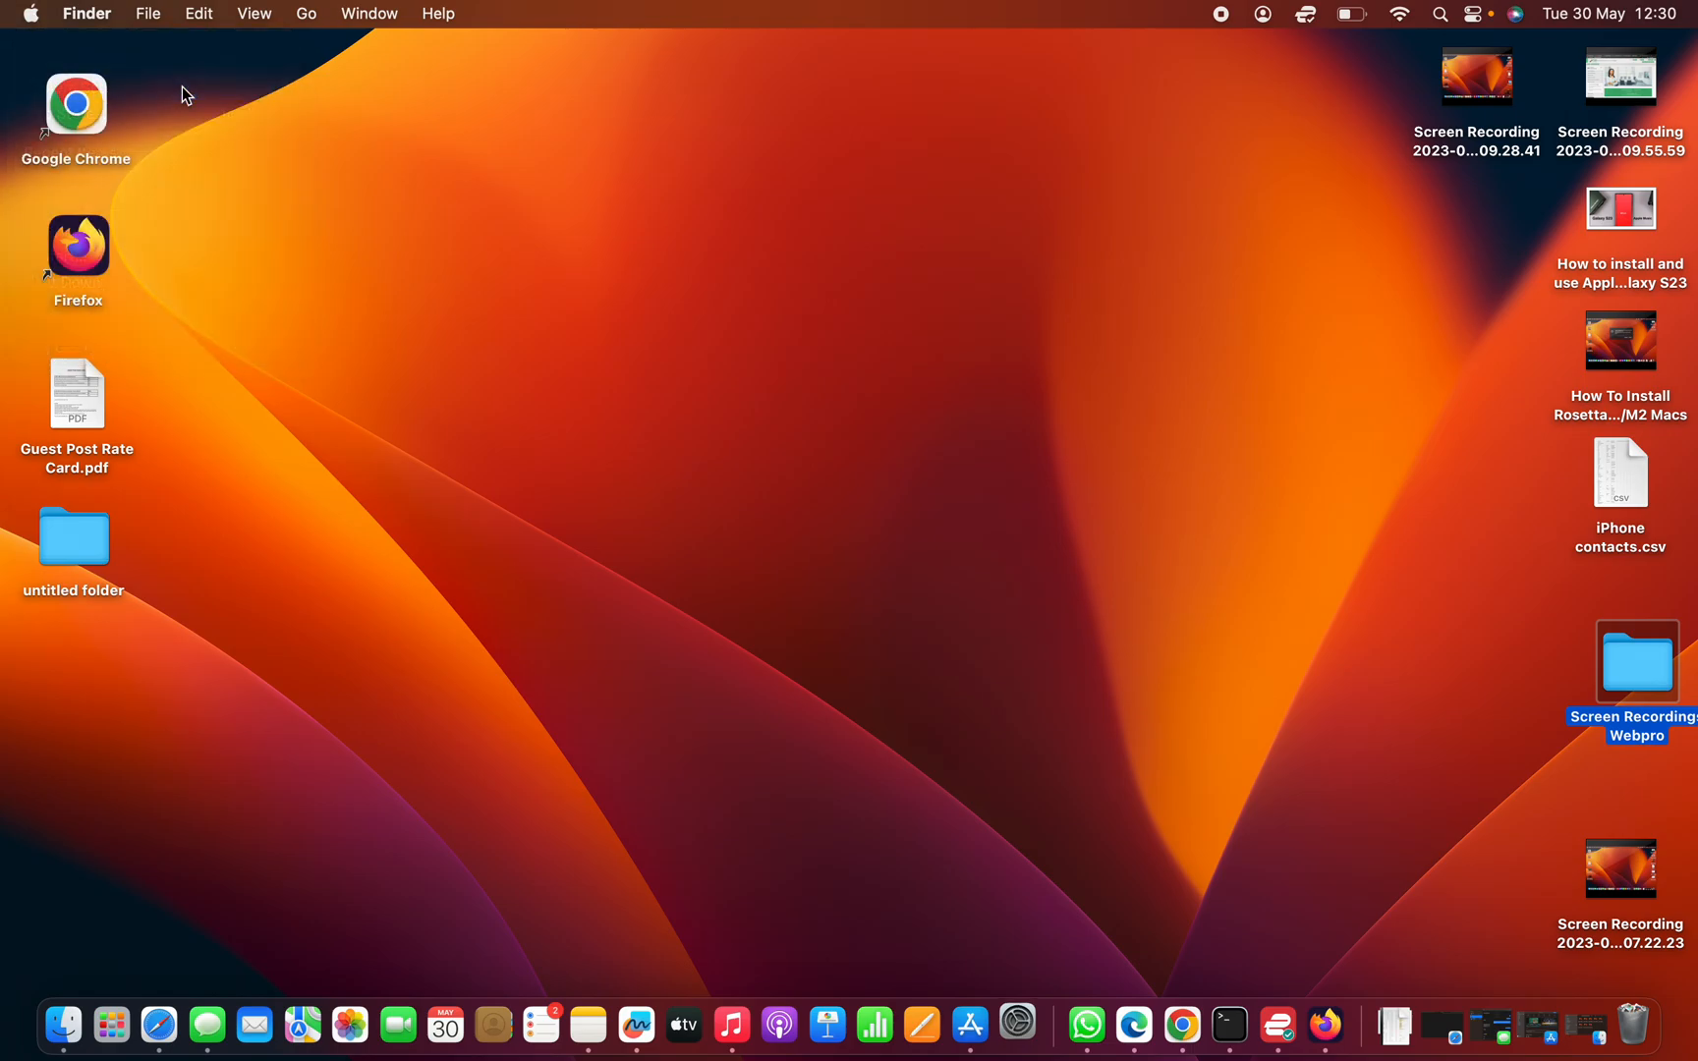
left_click(1016, 1025)
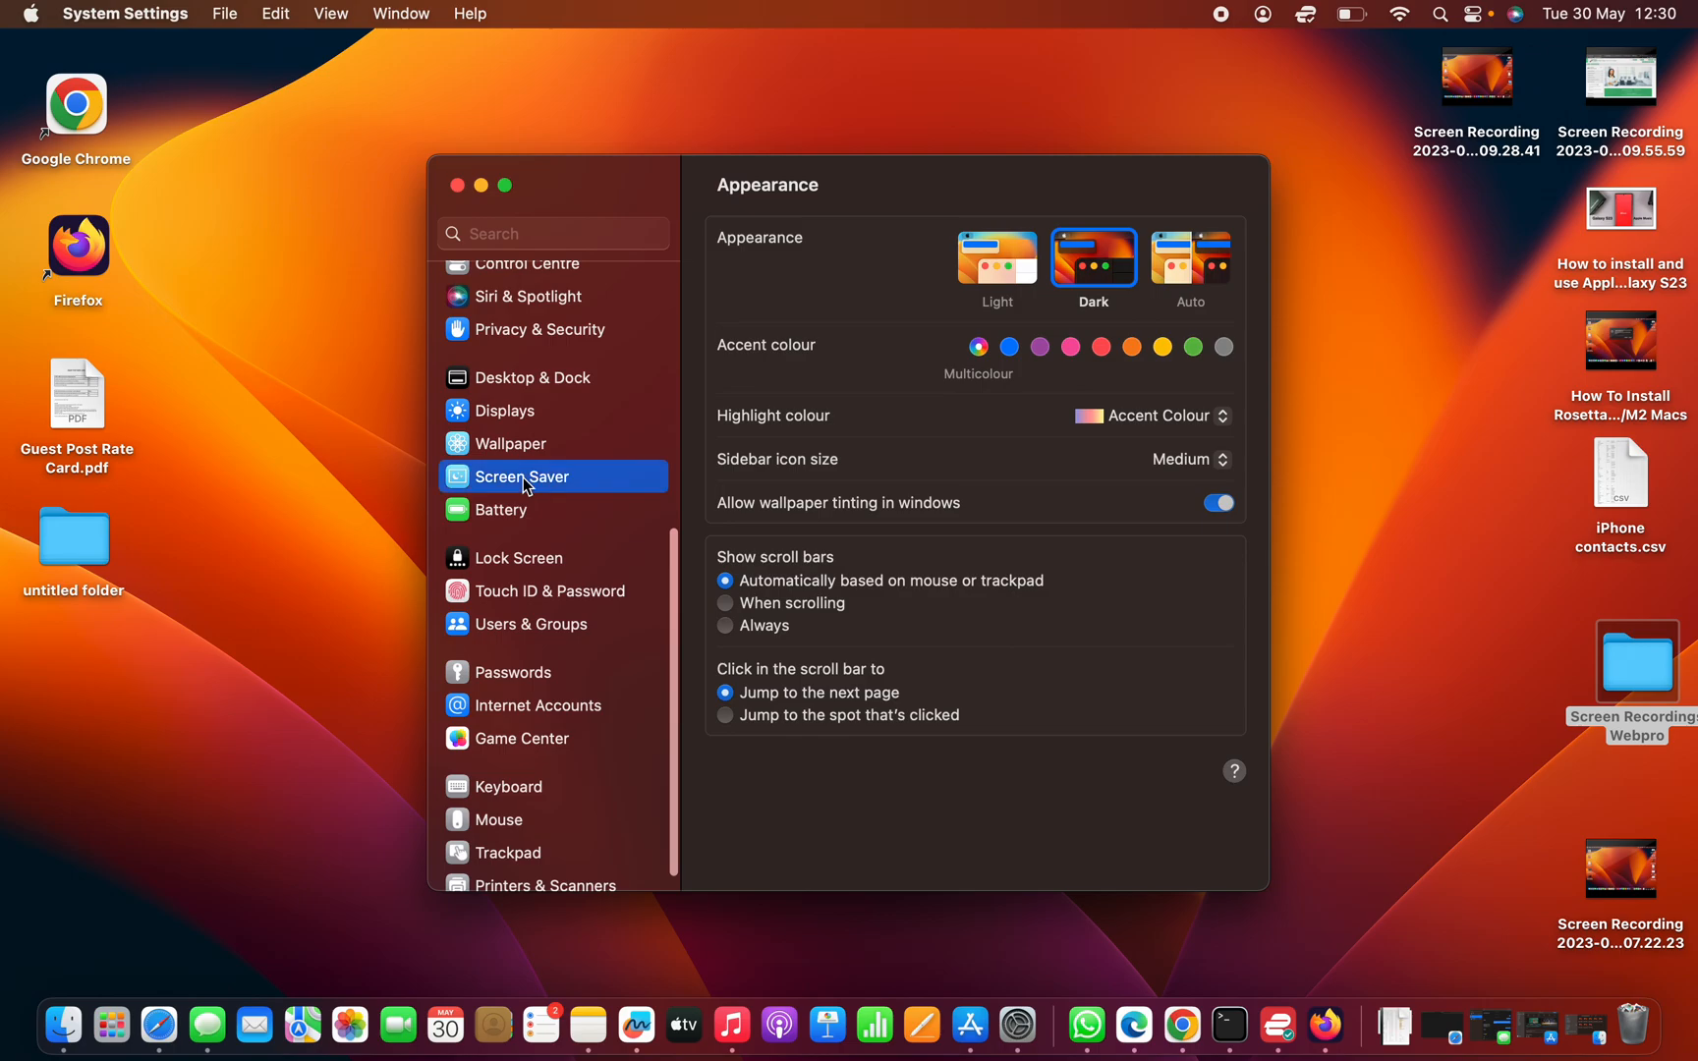
left_click(522, 476)
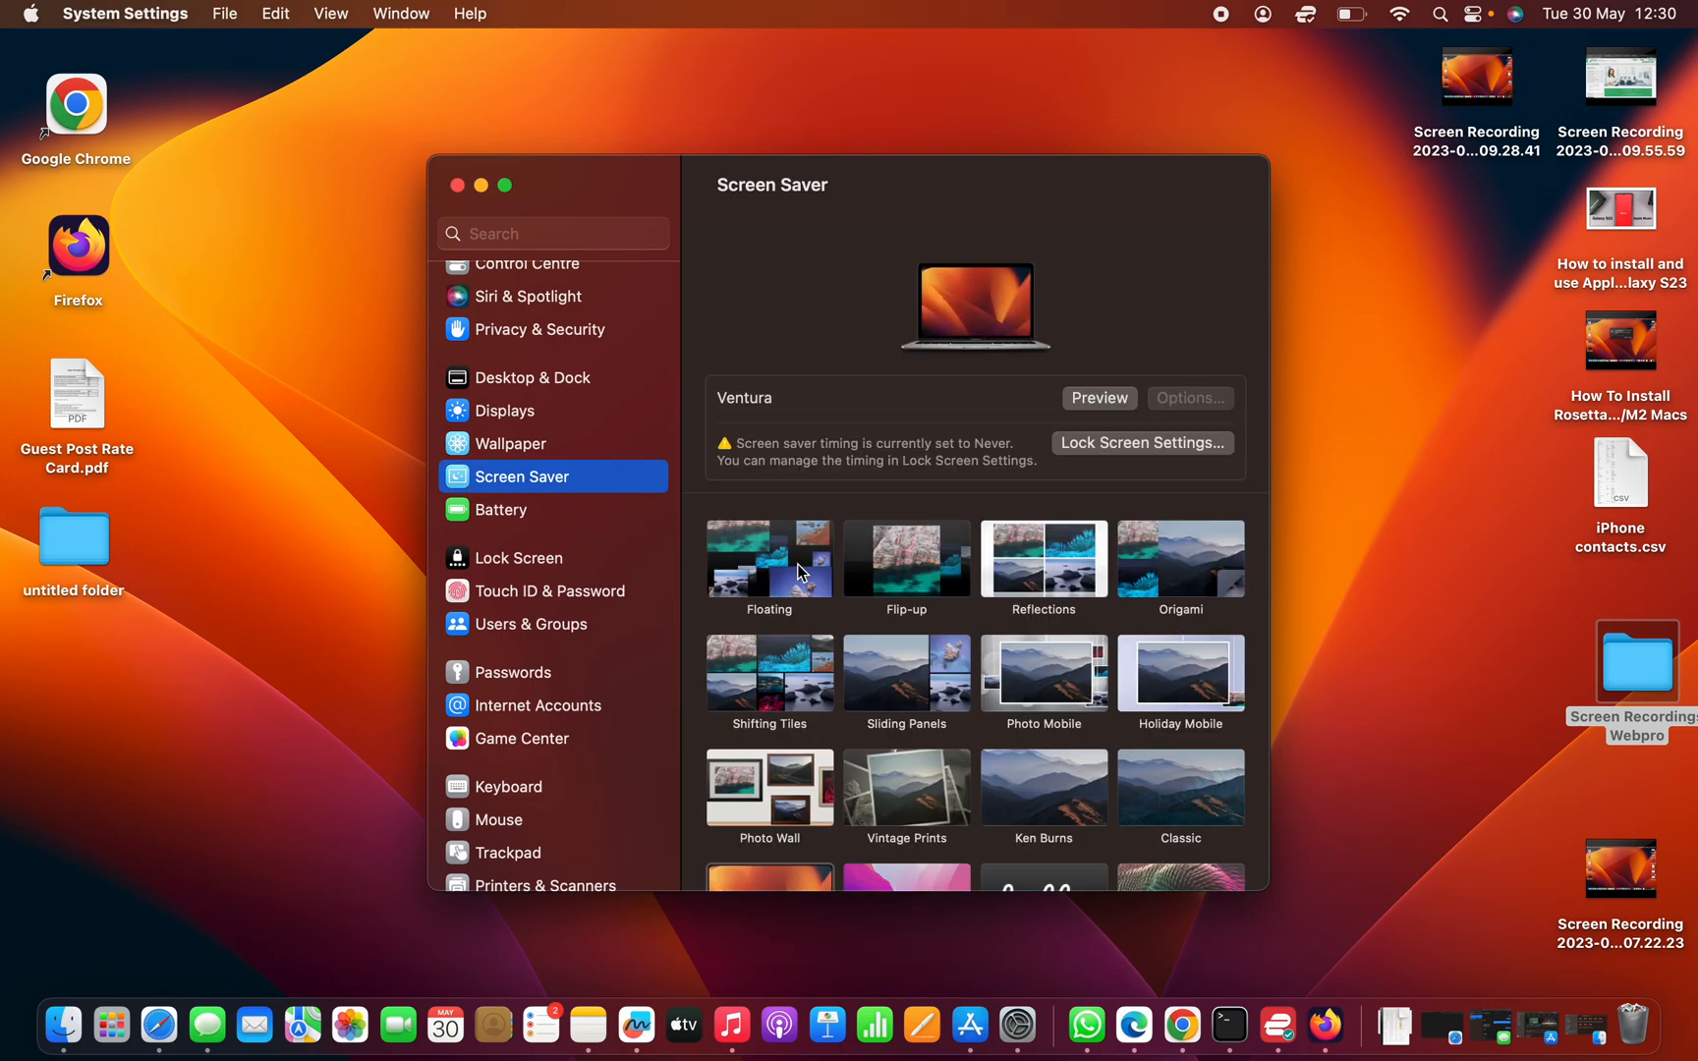
- Try Floating, Photo Mobile, Vintage Prints and Photo Wall, then settle on Shifting Tiles
left_click(768, 561)
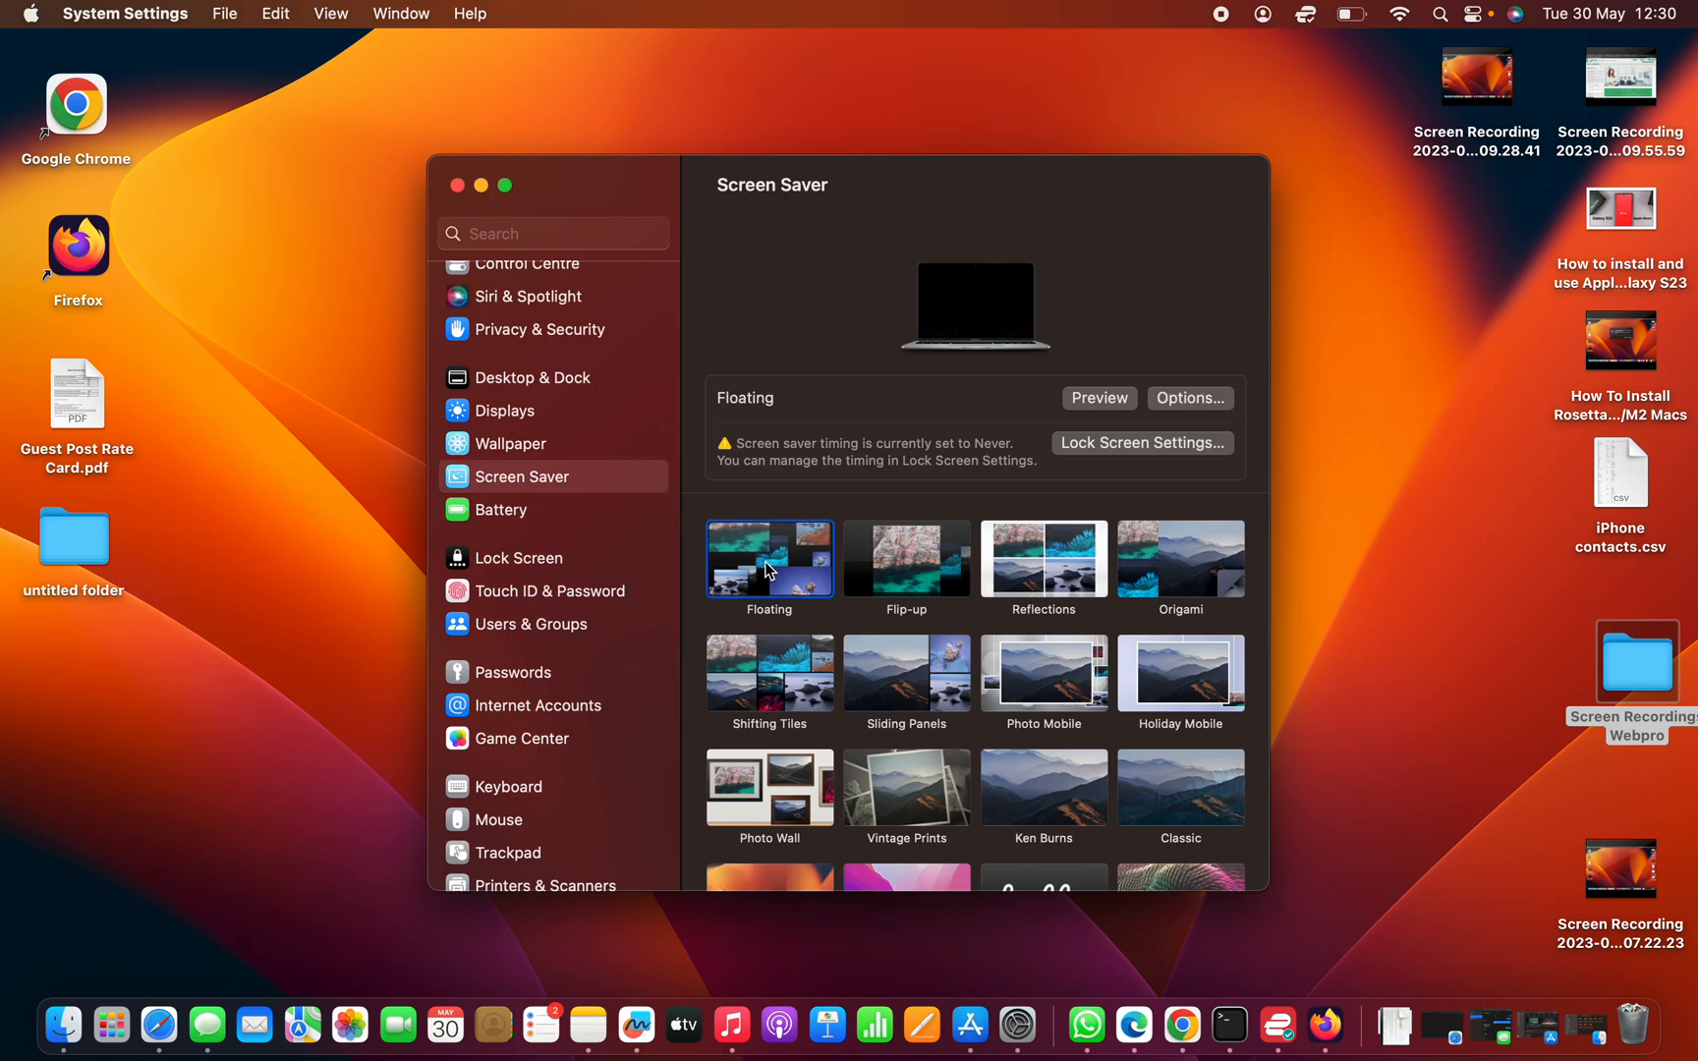
mouse_move(1054, 693)
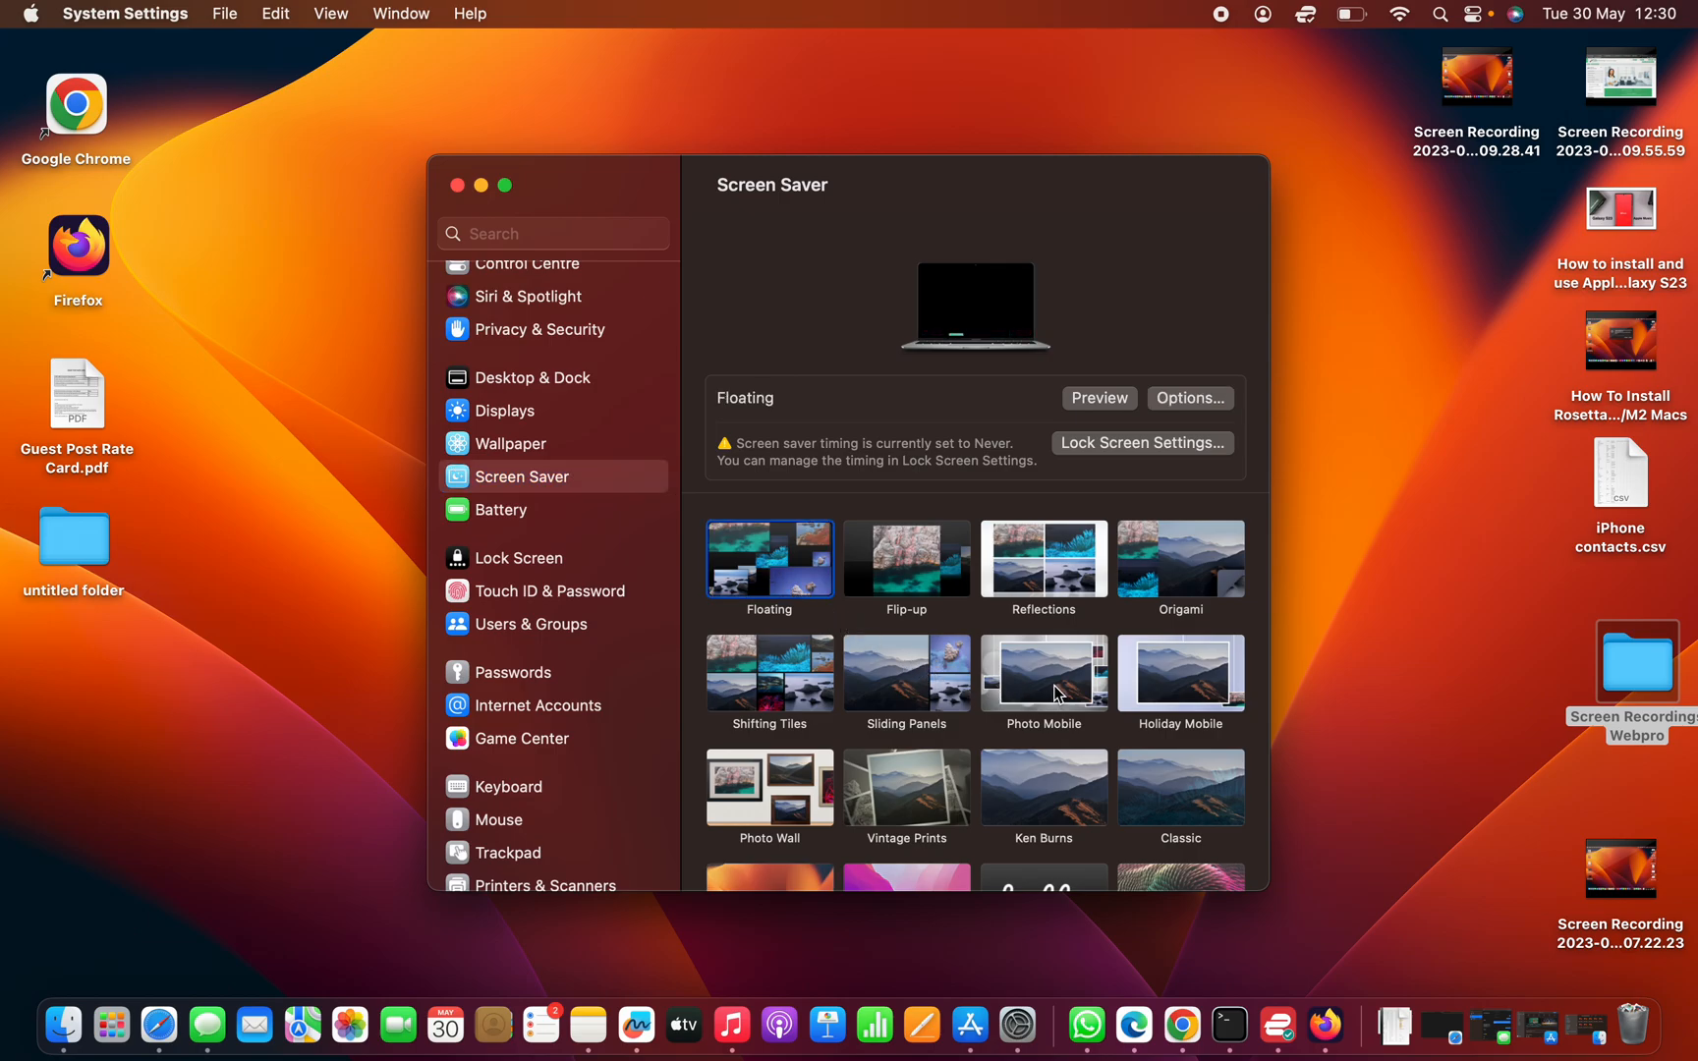
left_click(1043, 671)
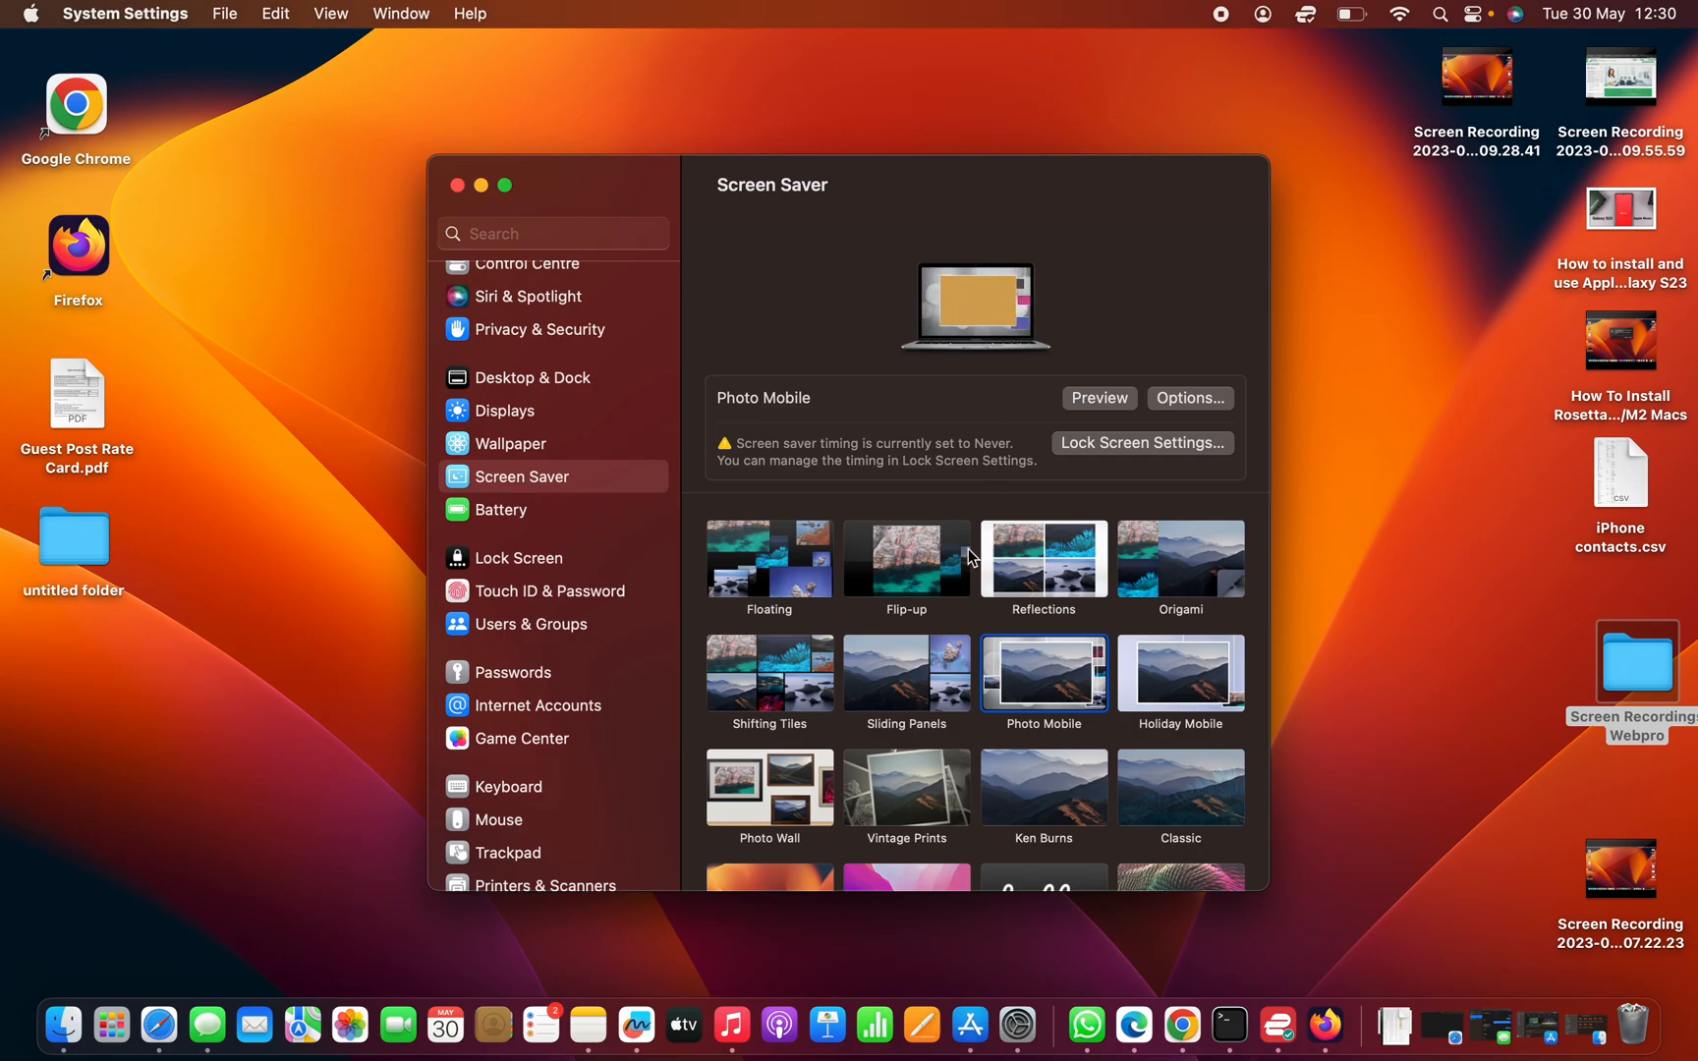
left_click(906, 787)
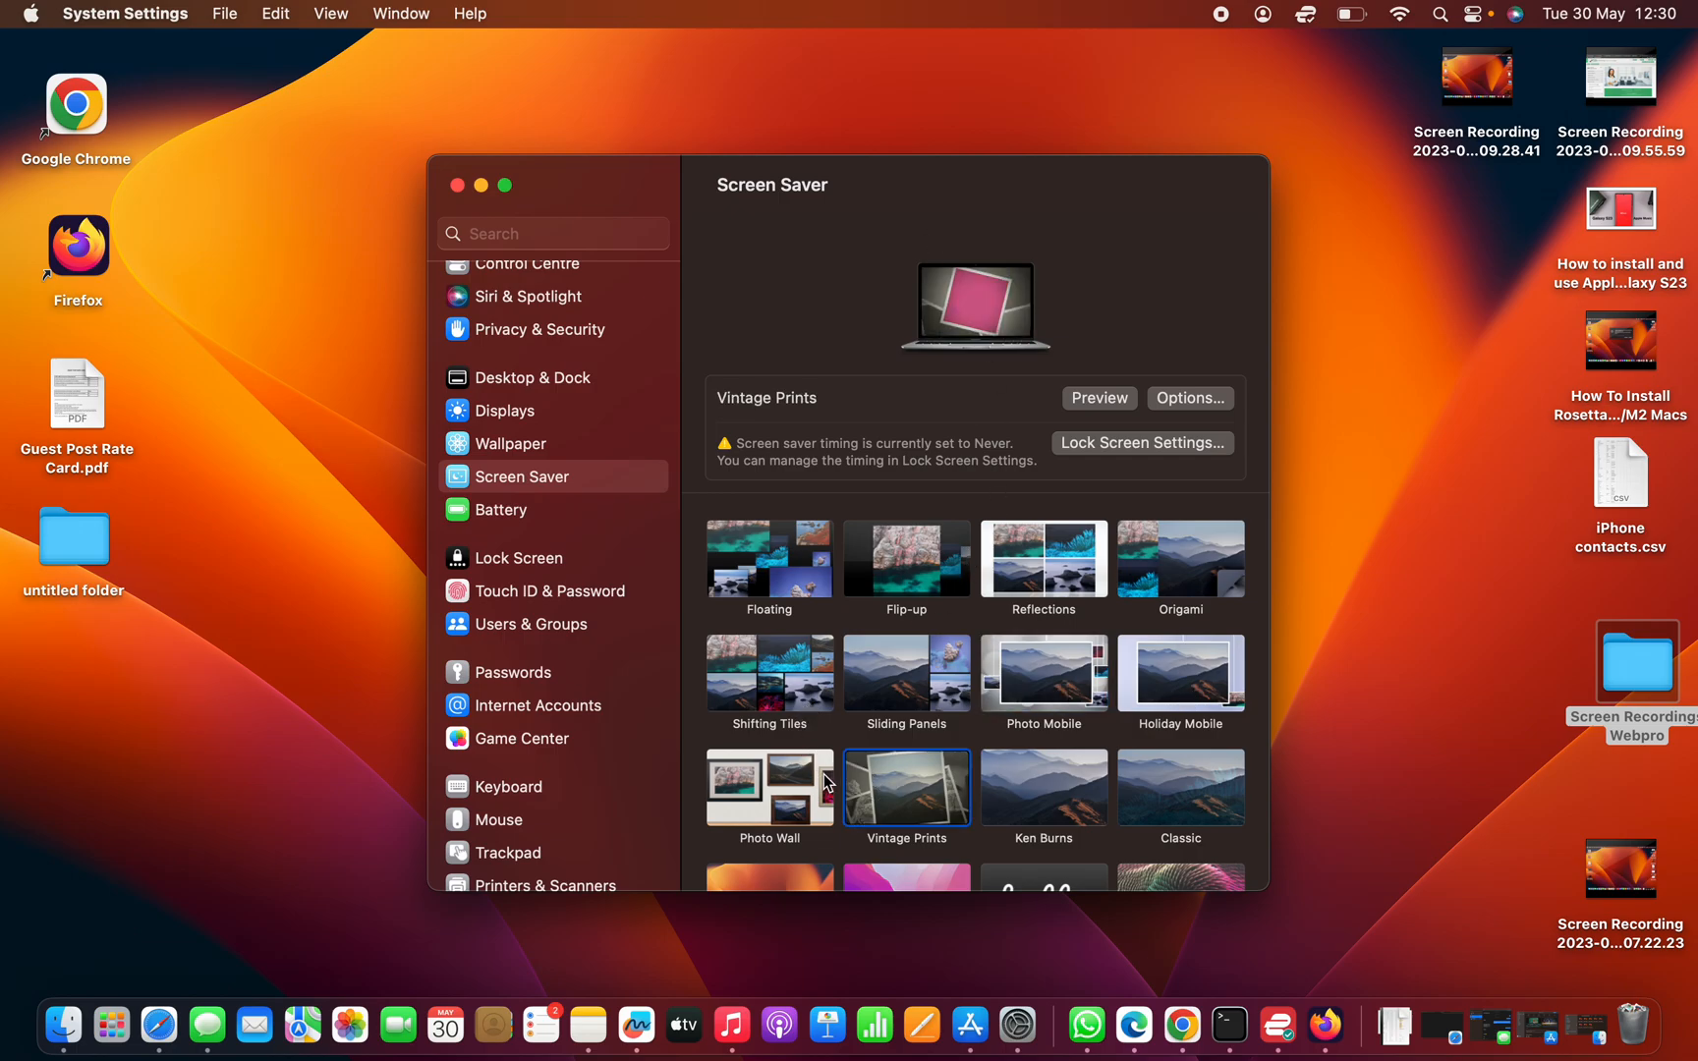
left_click(769, 787)
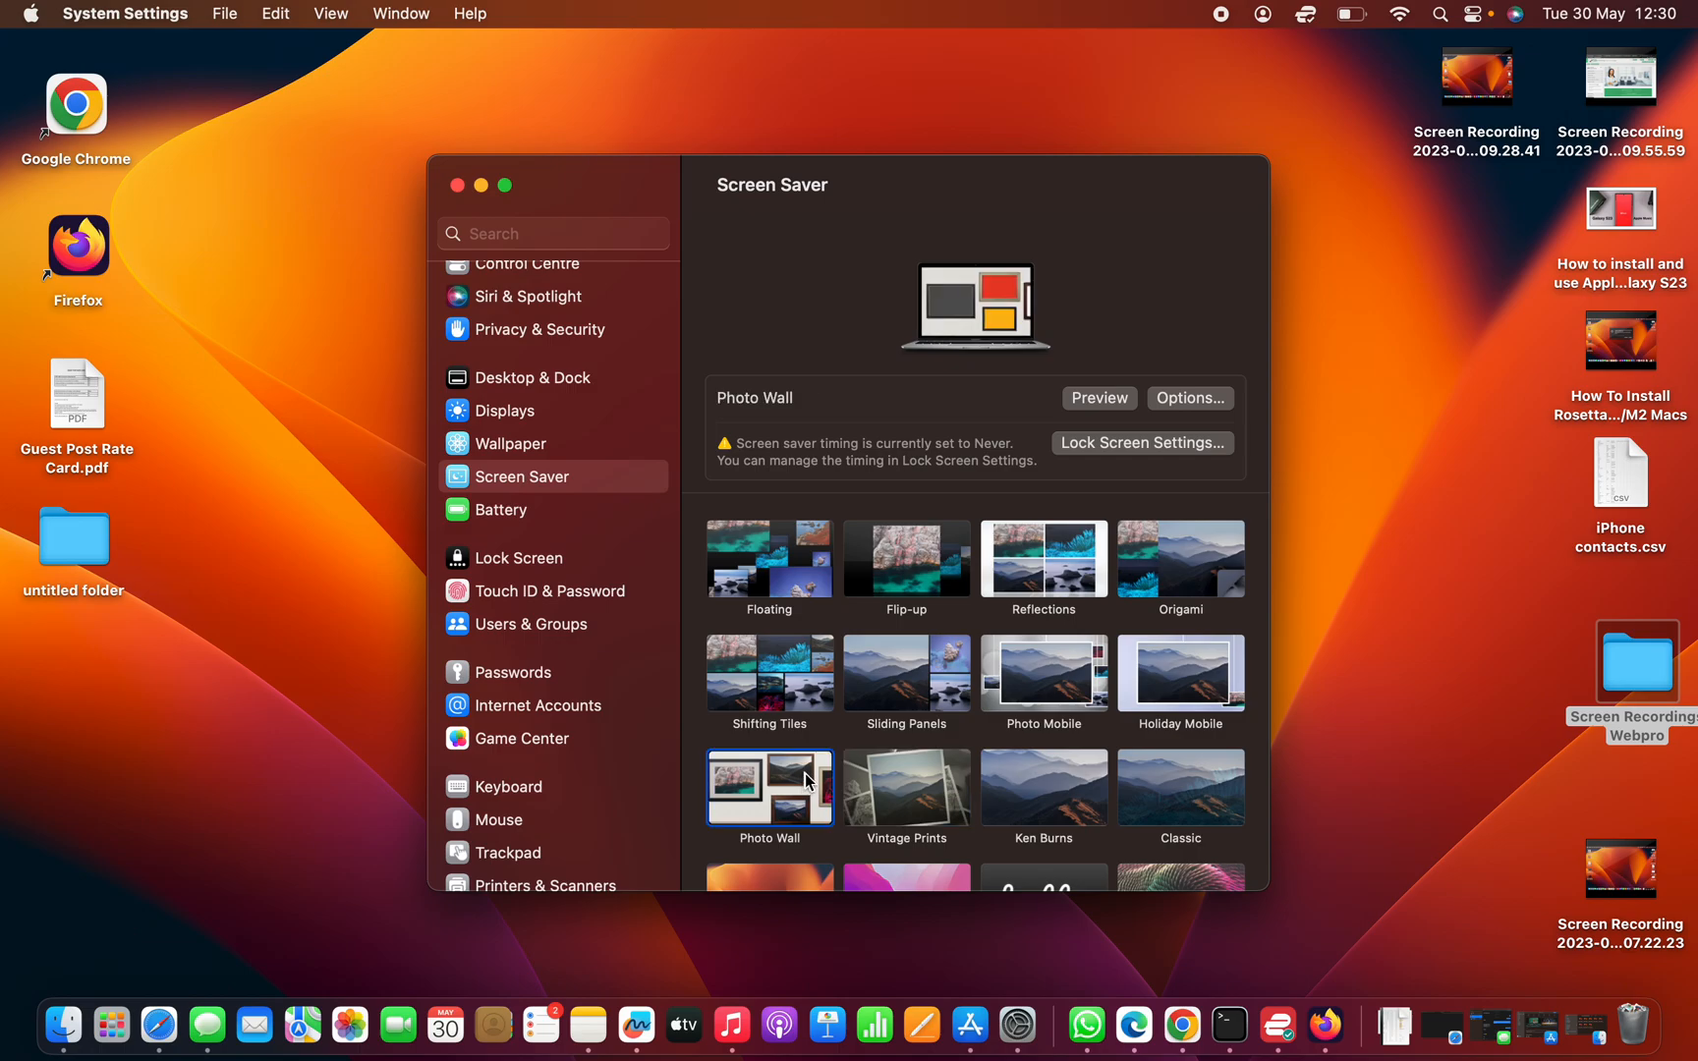
left_click(768, 671)
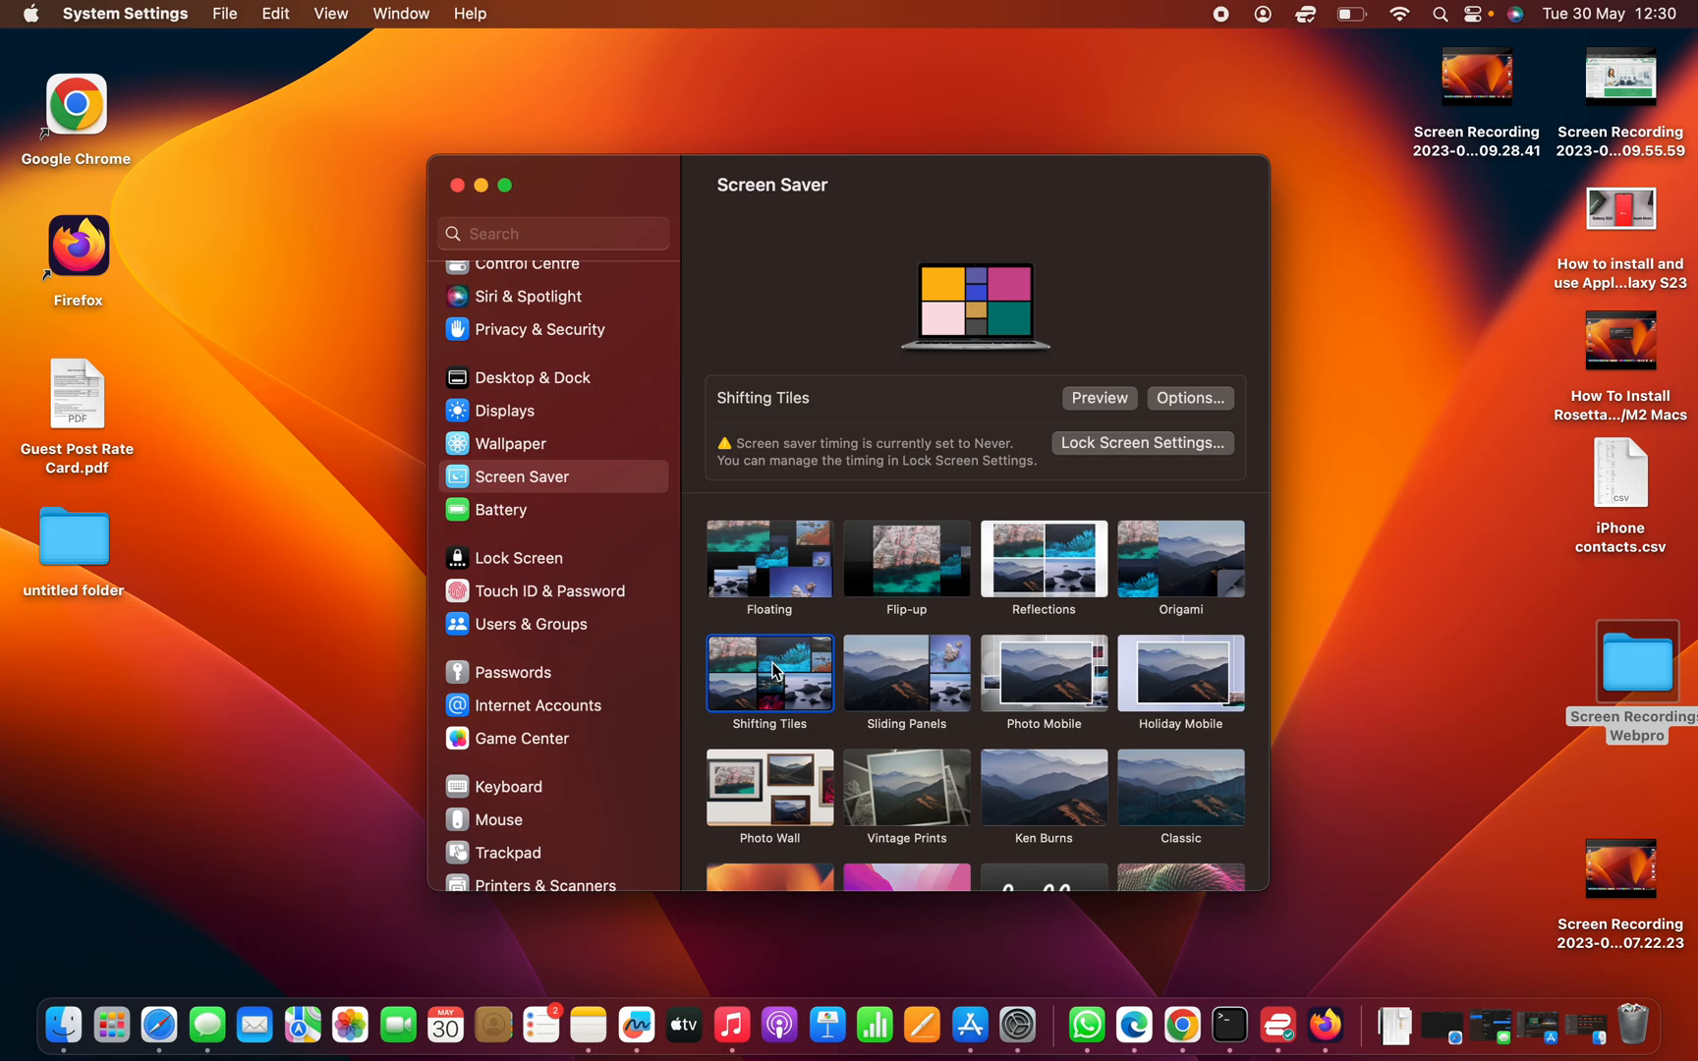
mouse_move(935, 680)
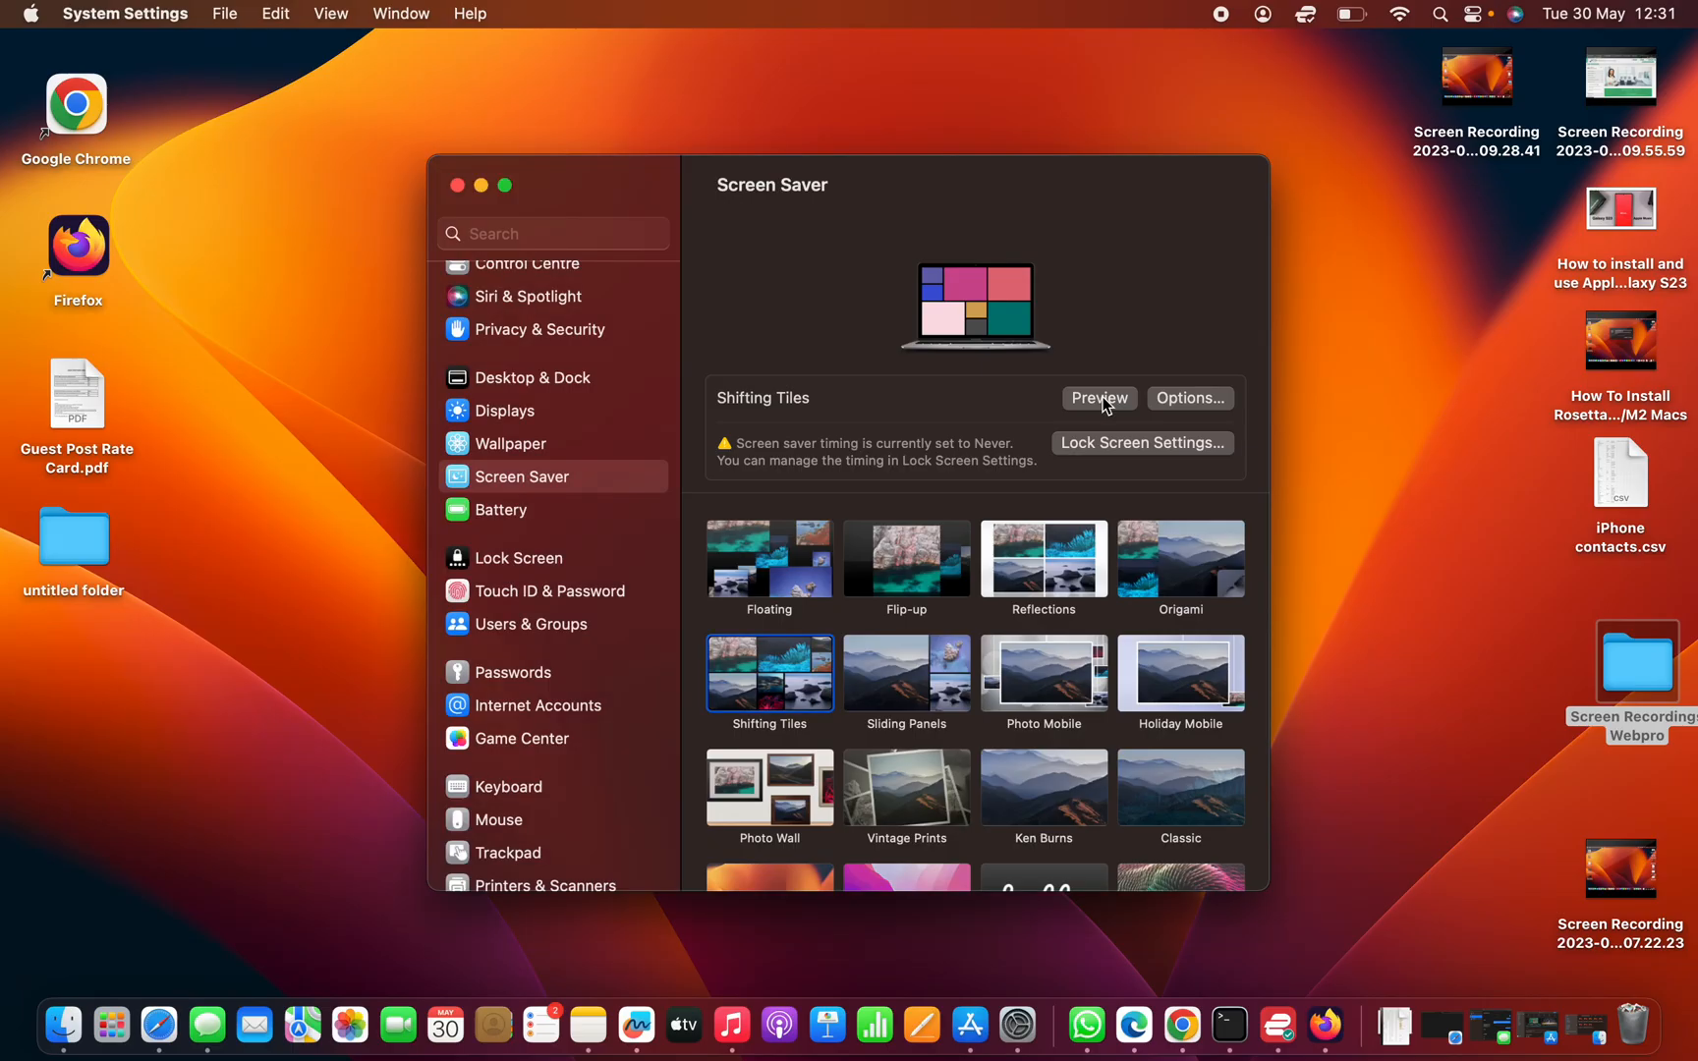
mouse_move(1127, 427)
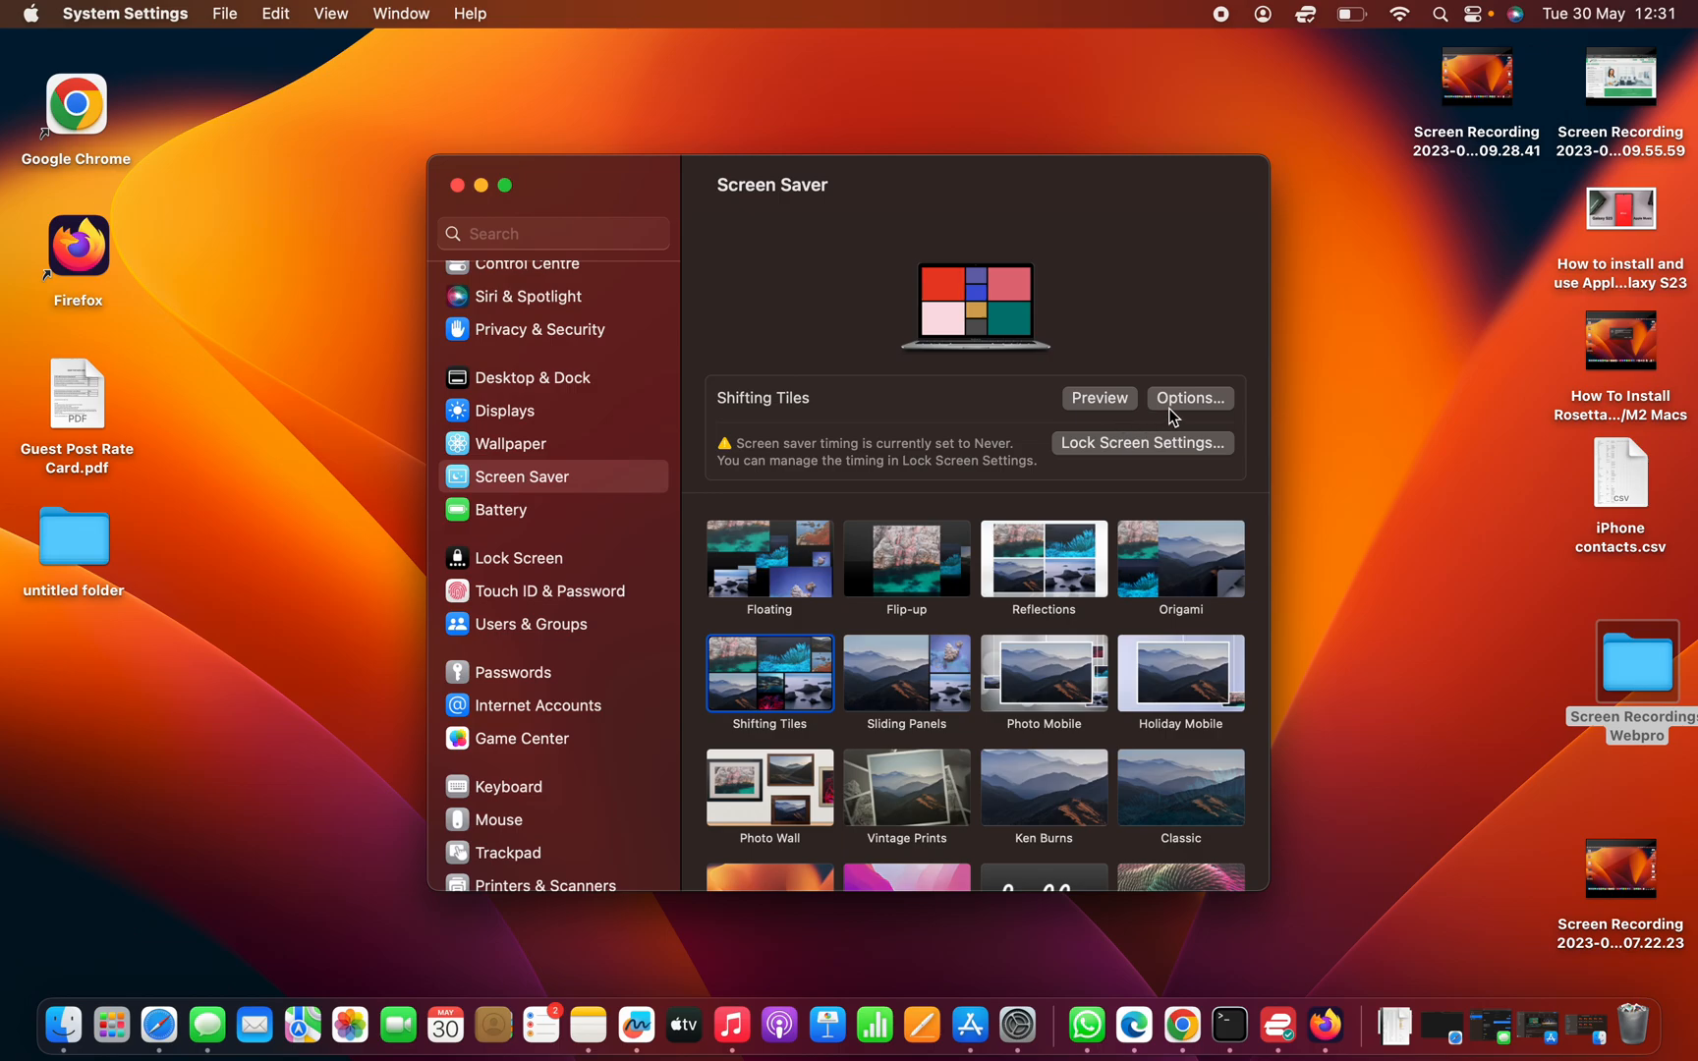
left_click(1189, 397)
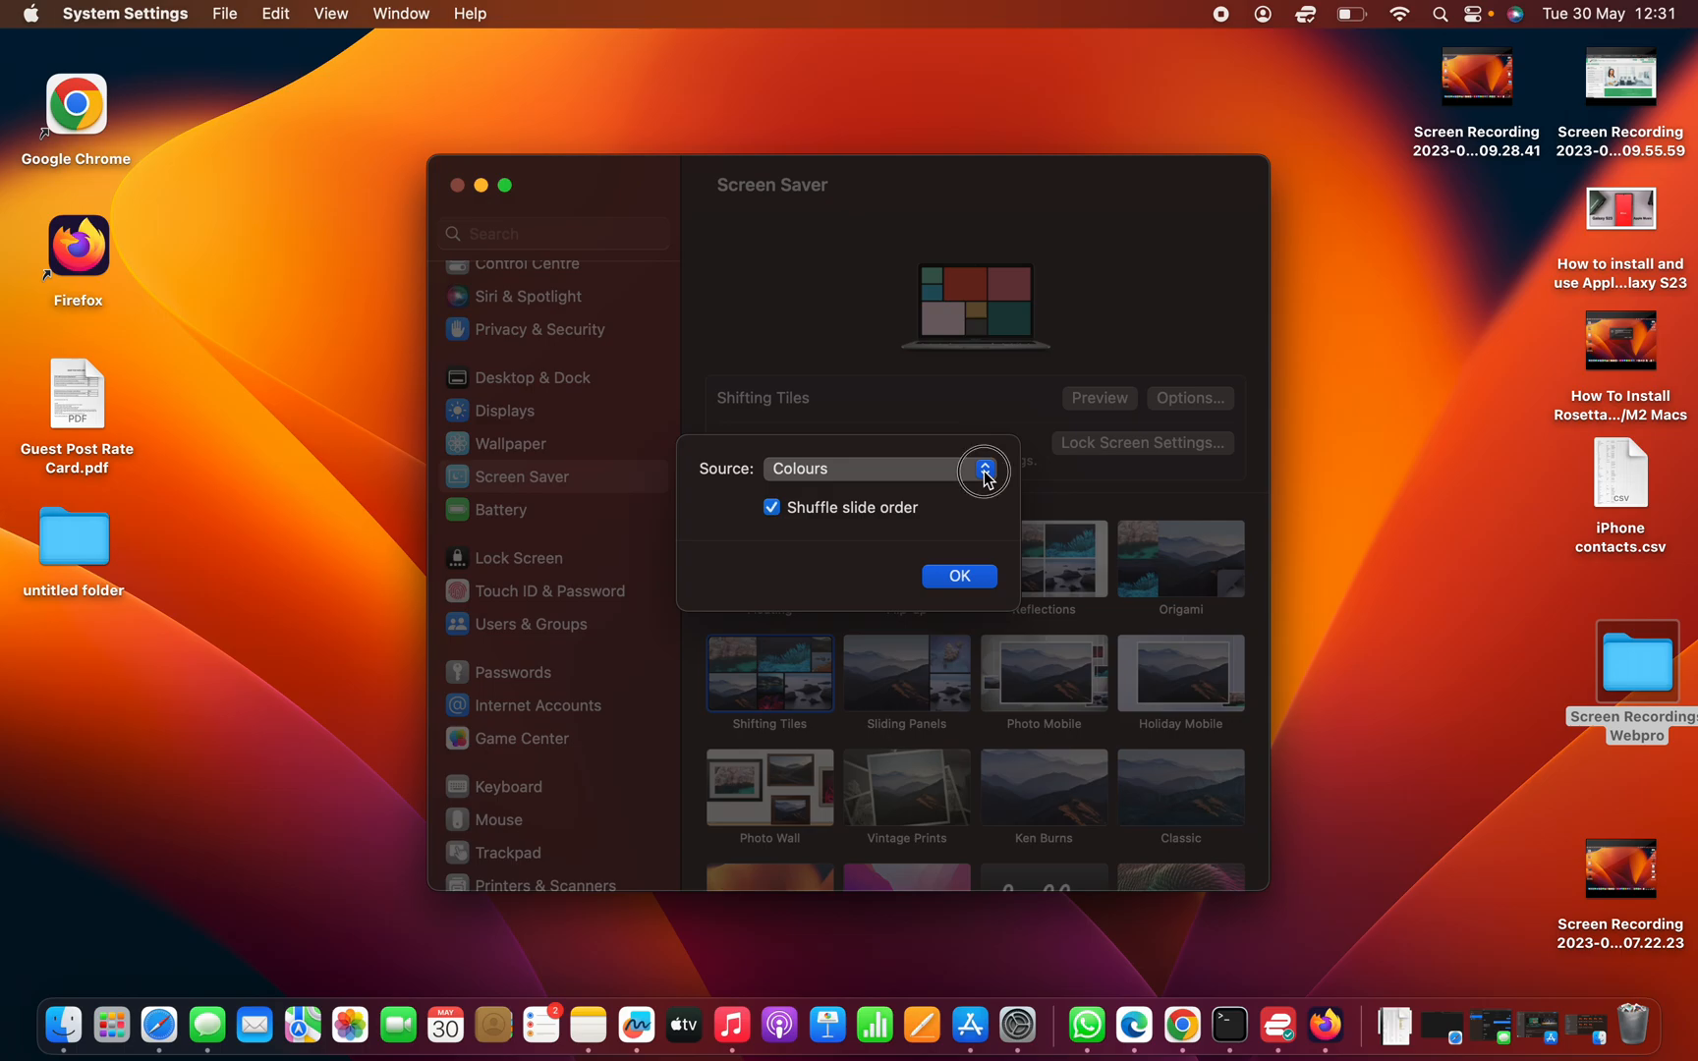
left_click(980, 470)
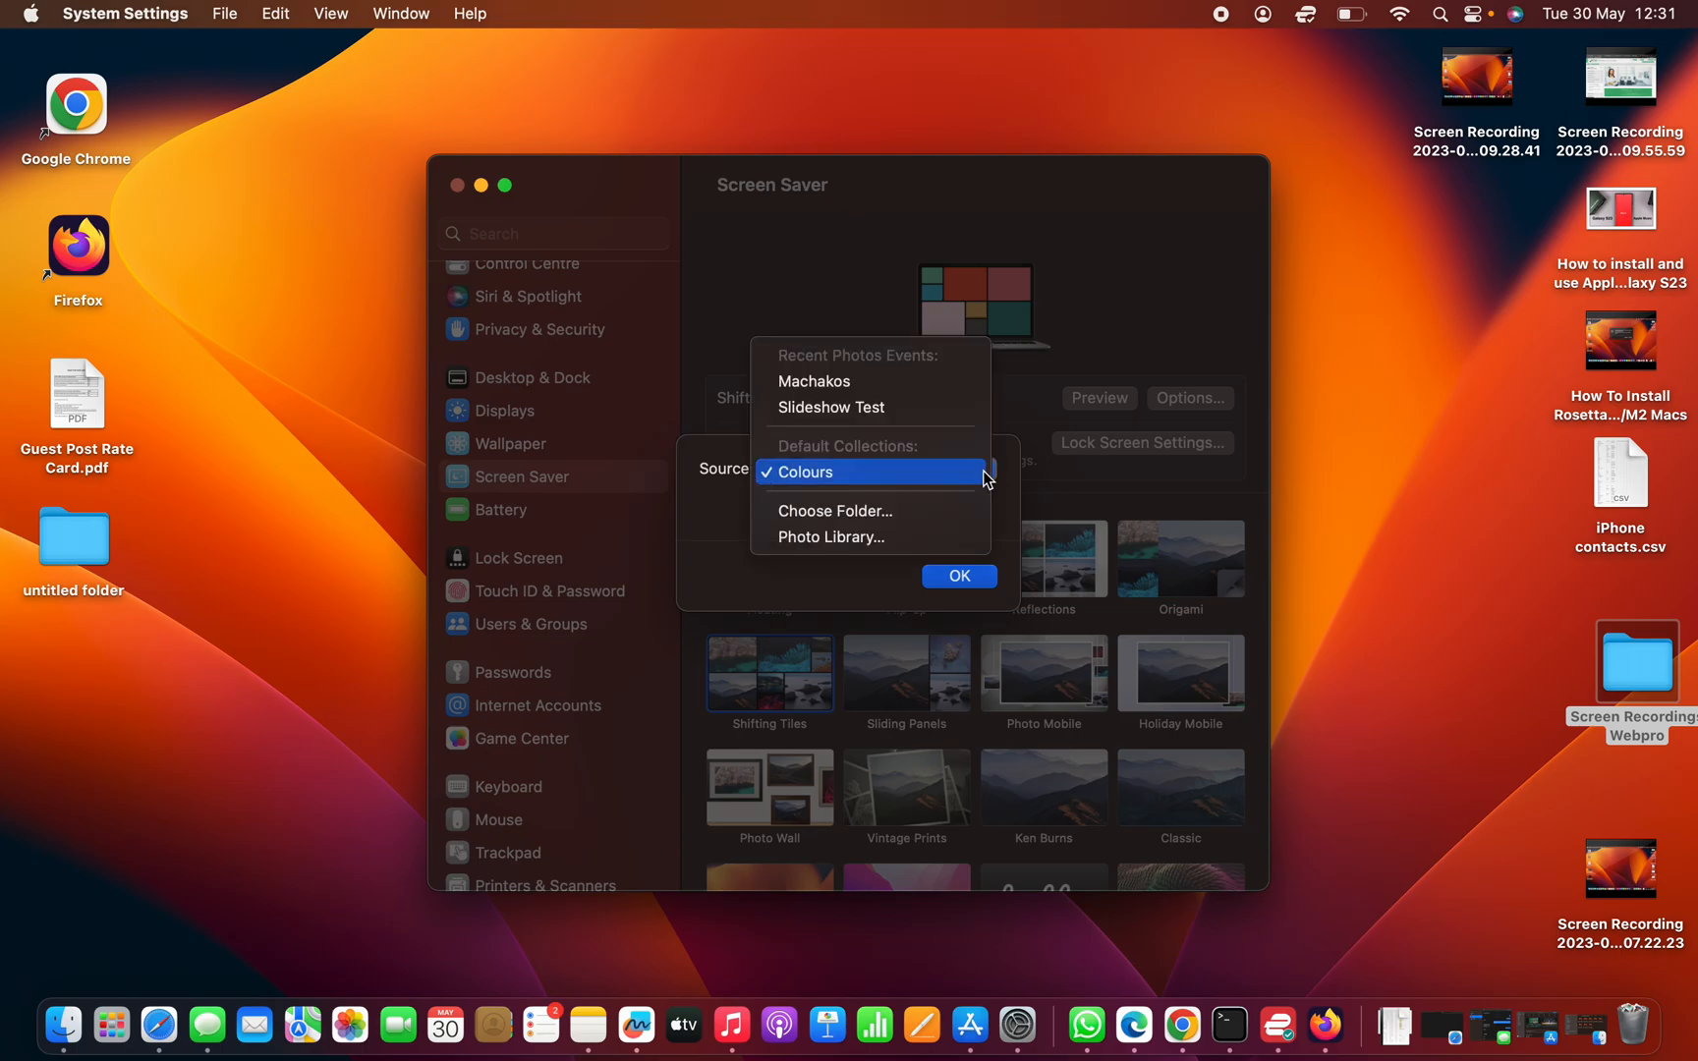
mouse_move(879, 436)
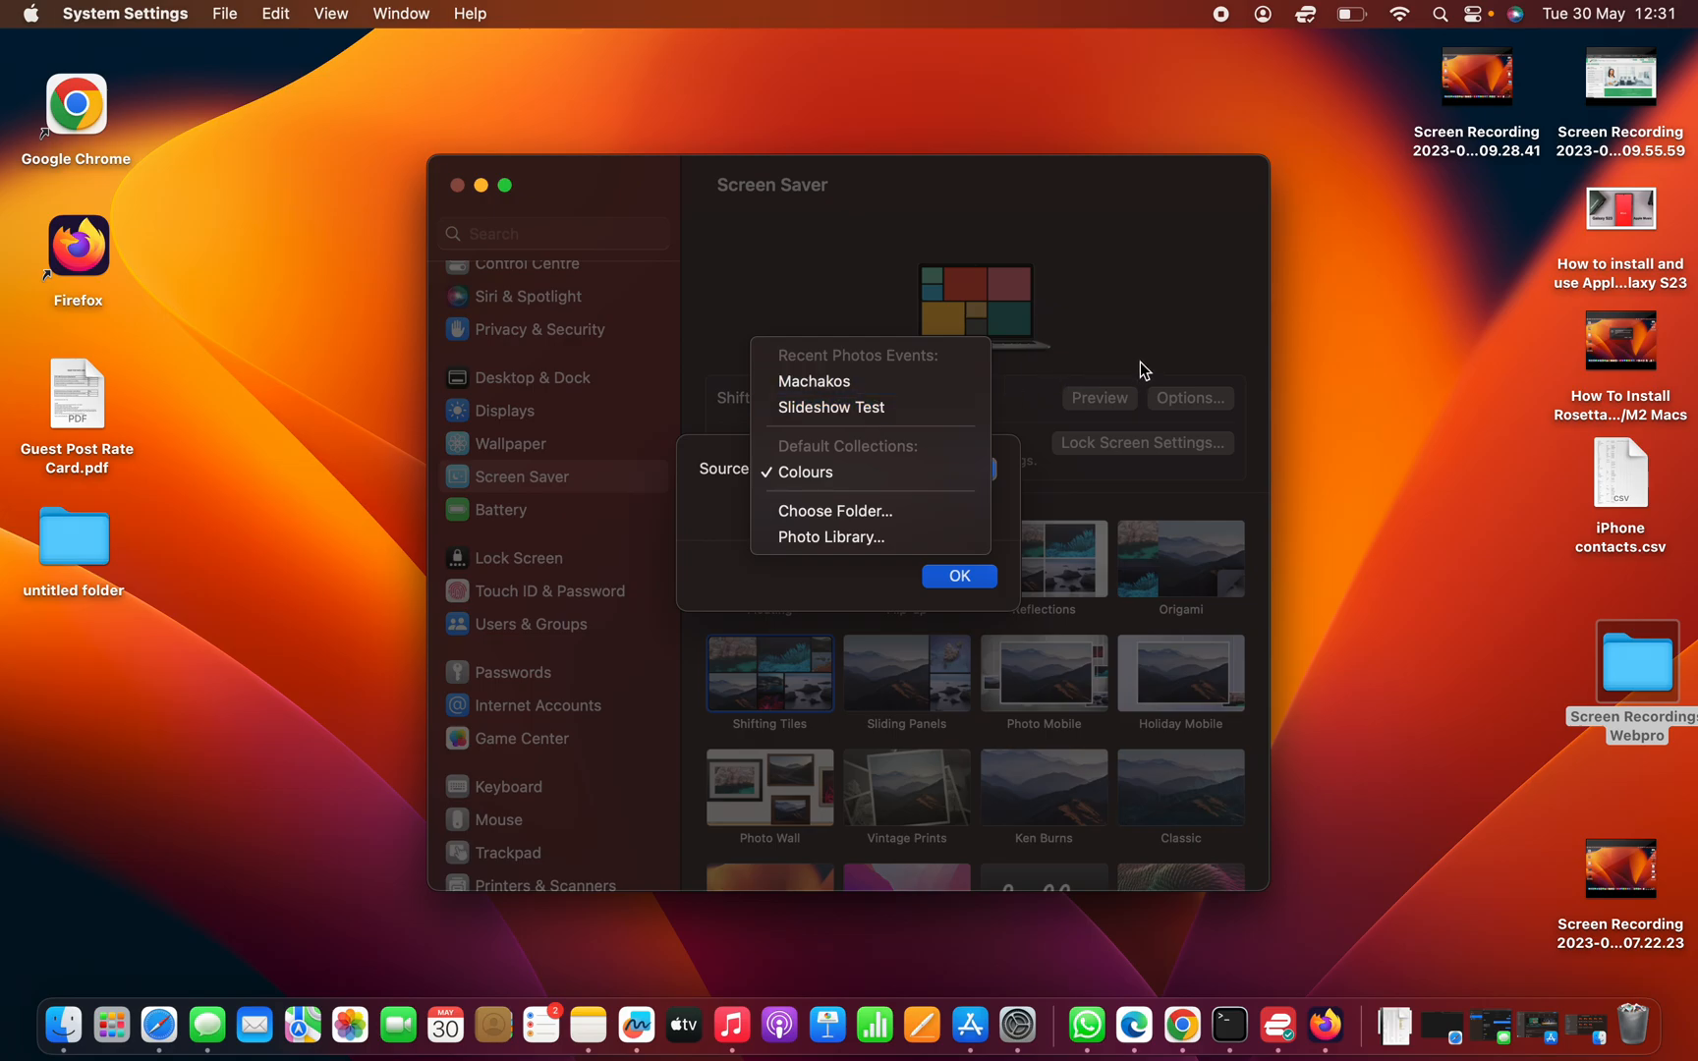
mouse_move(1145, 341)
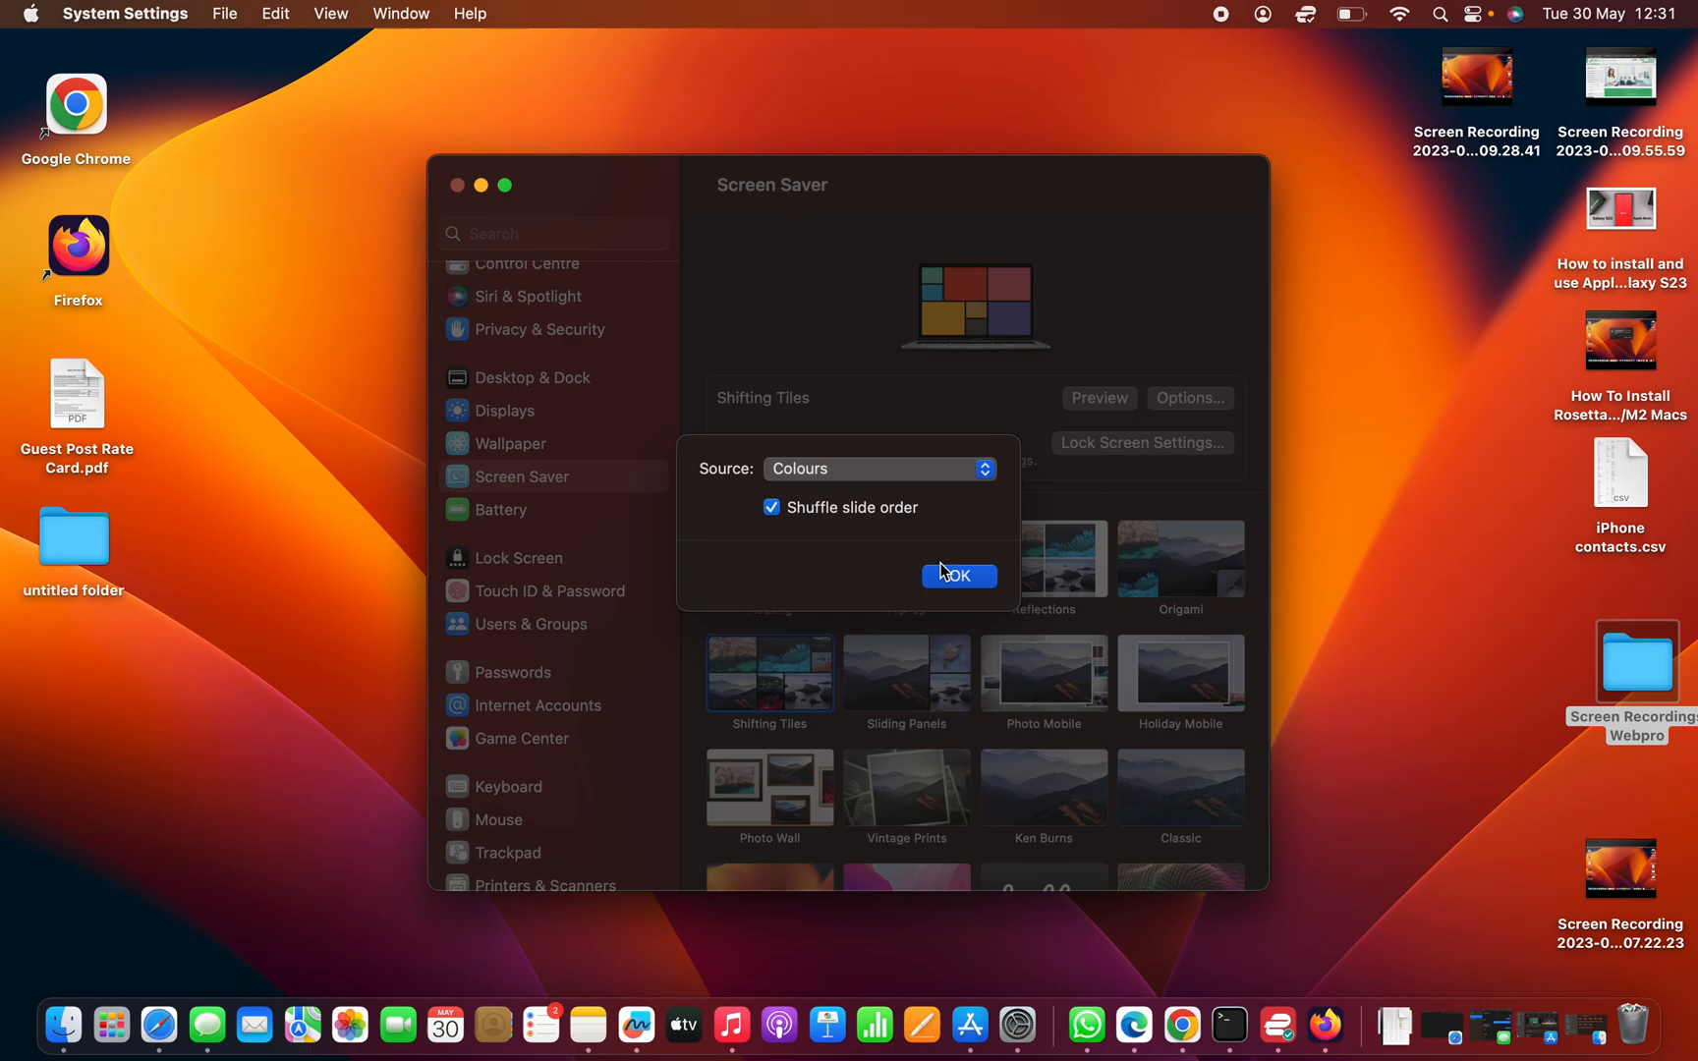
left_click(957, 575)
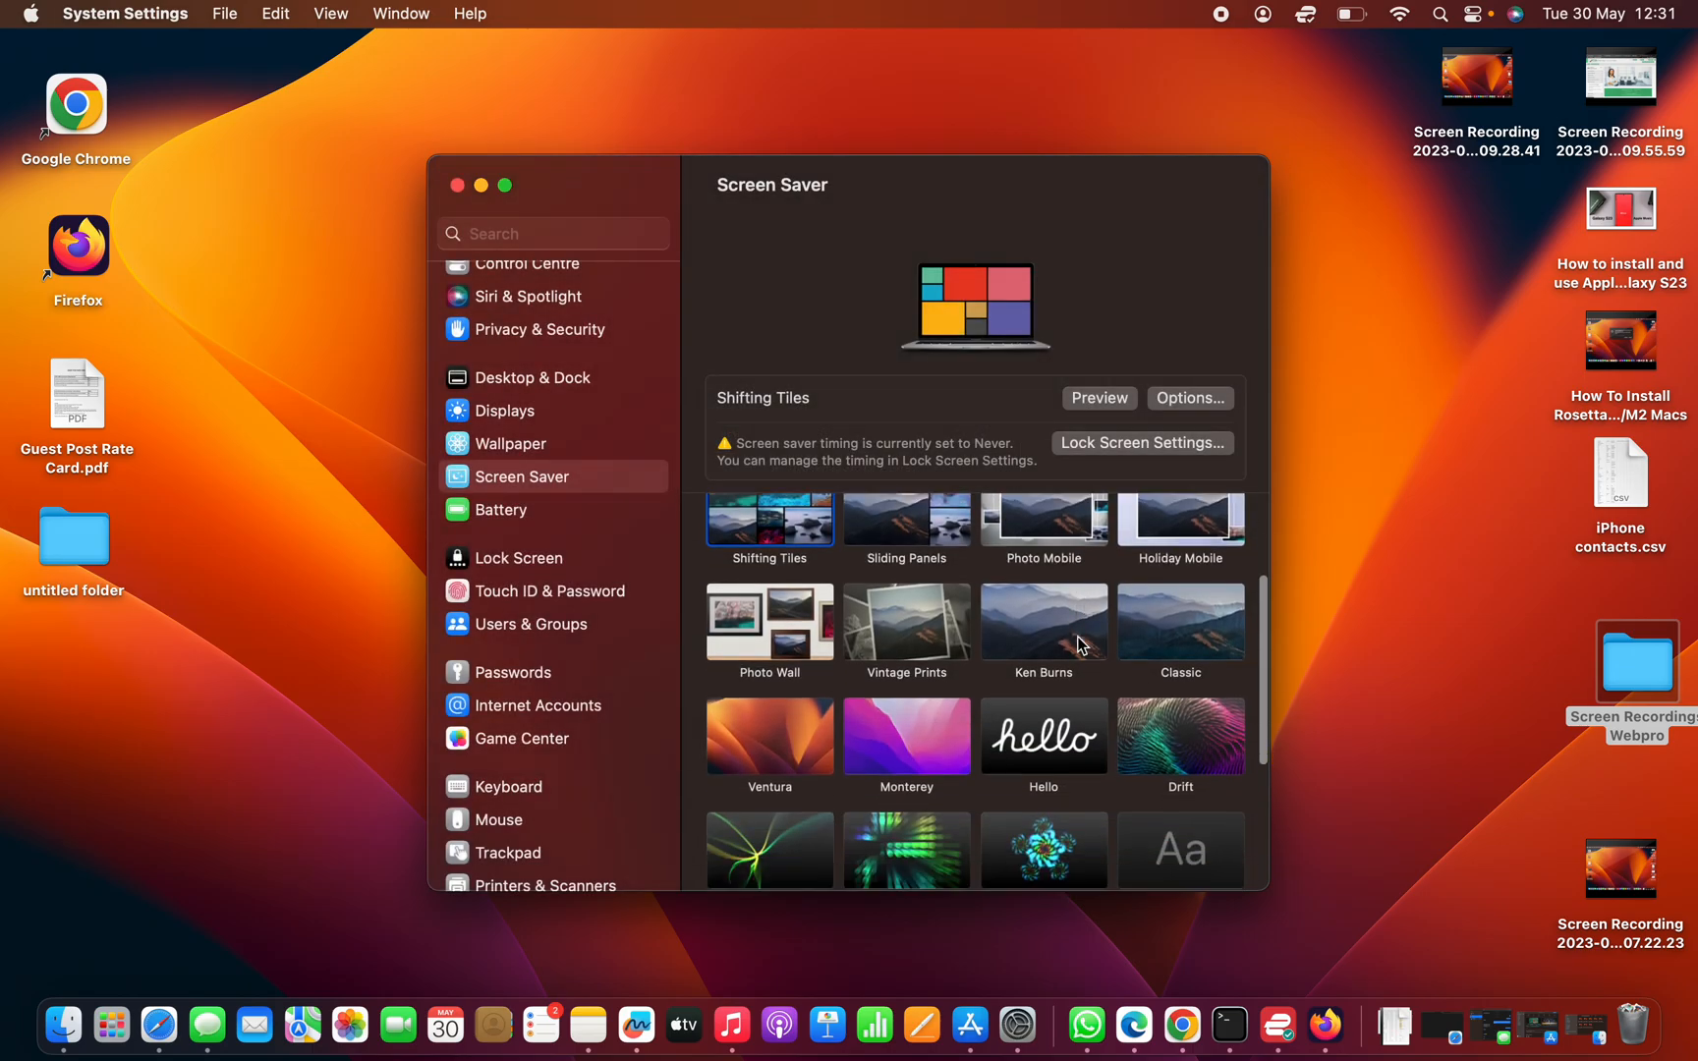
- Browse the full screen saver grid and select Holiday Mobile in place of Shifting Tiles
scroll("down", 3)
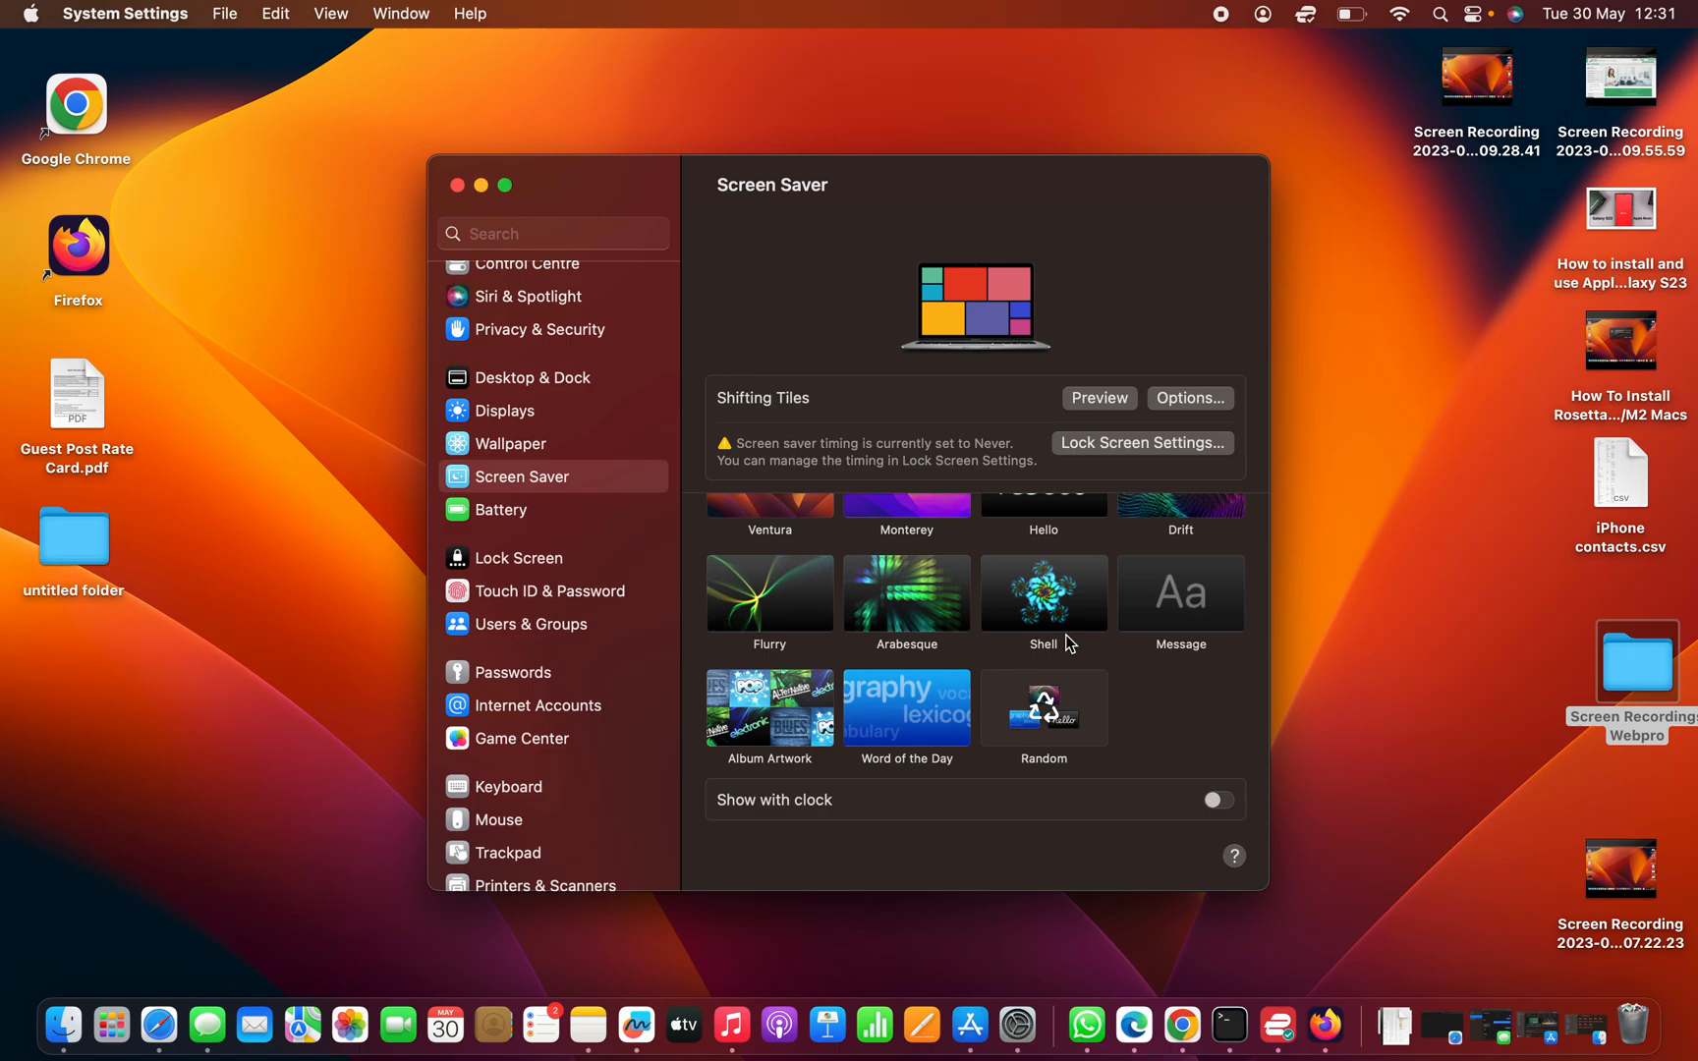
left_click(1181, 671)
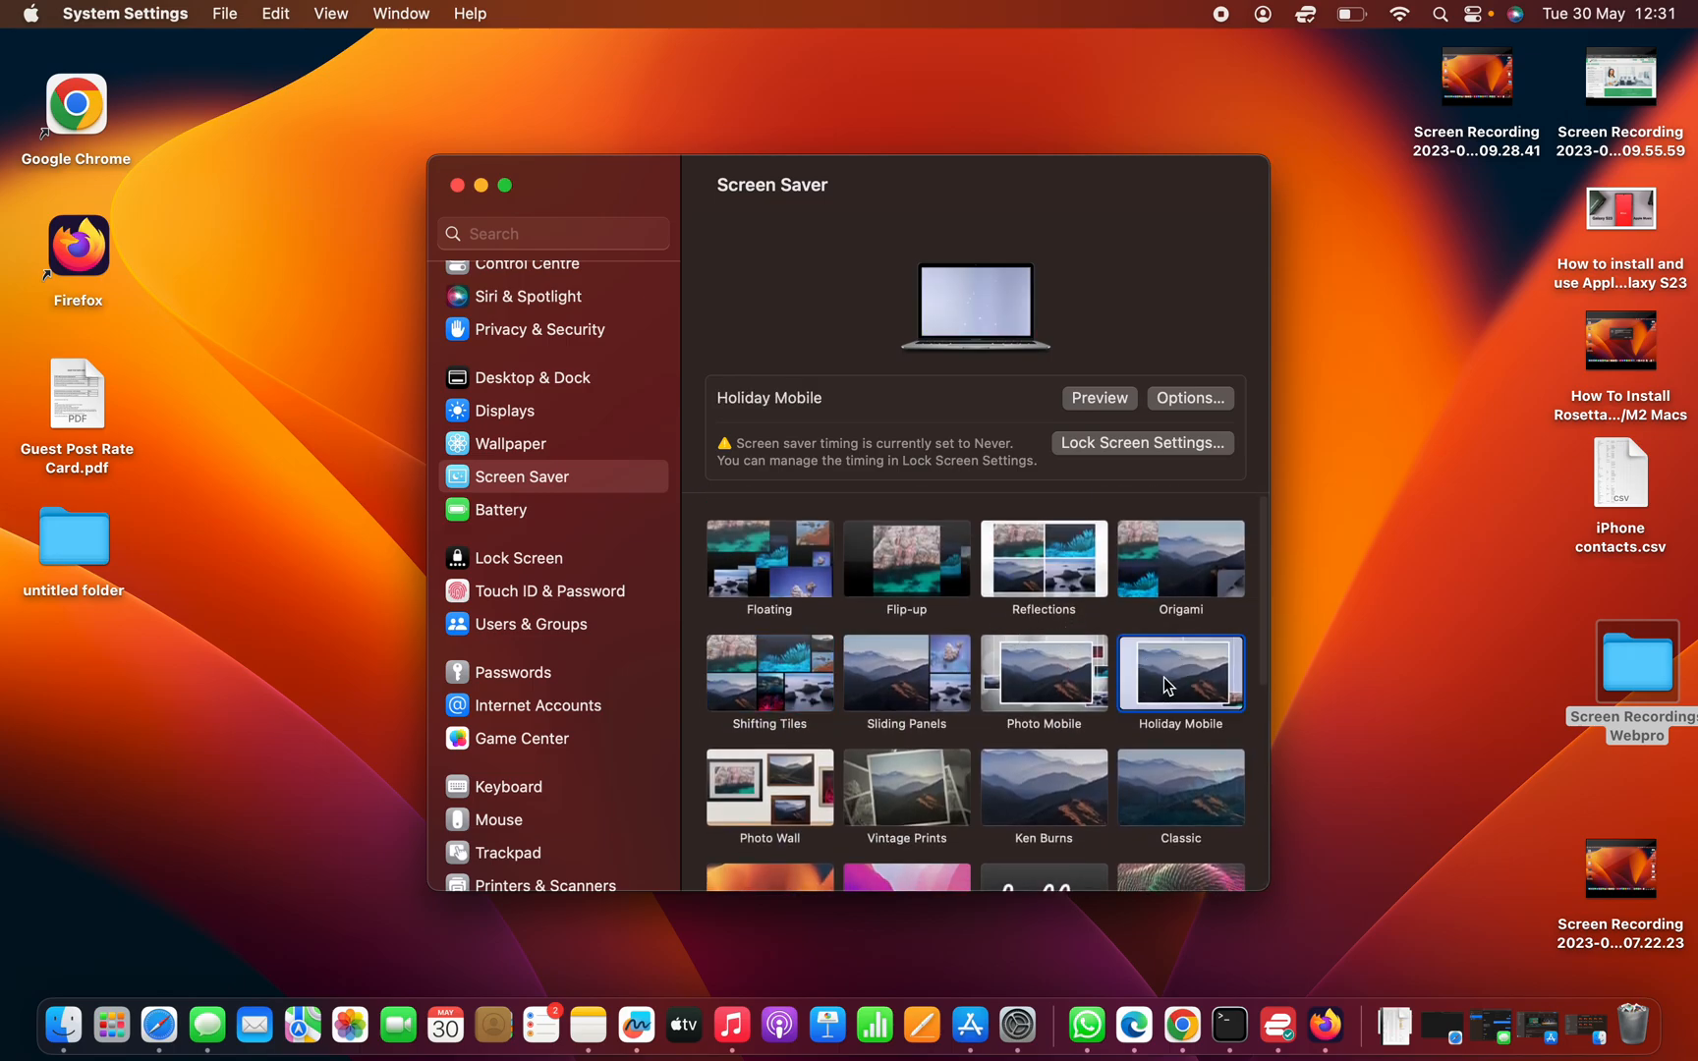